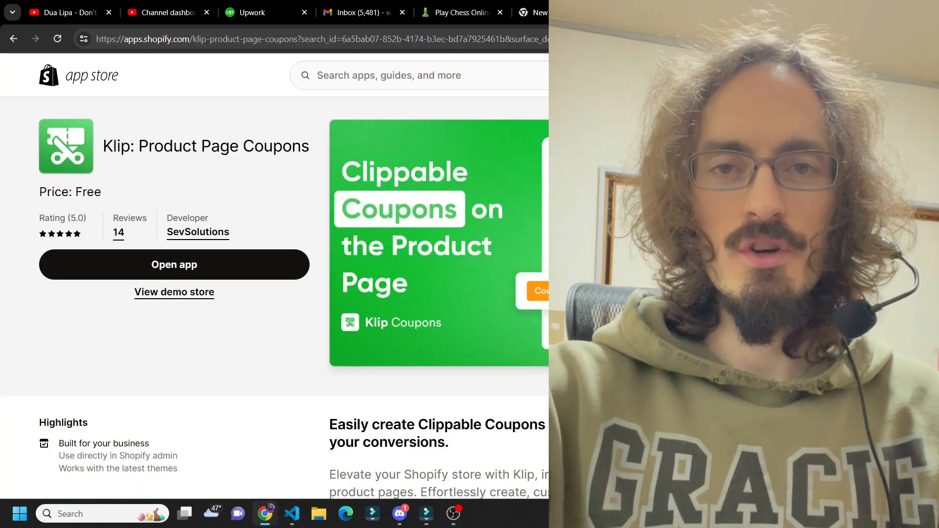
# Page through the promotional images to the coupon customization image, then close the gallery
pyautogui.scroll(-3)
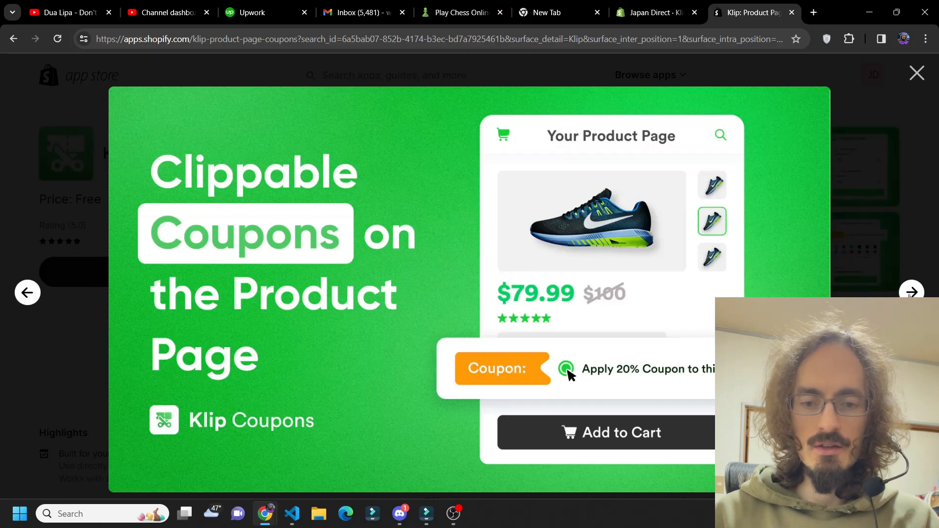
pyautogui.click(910, 293)
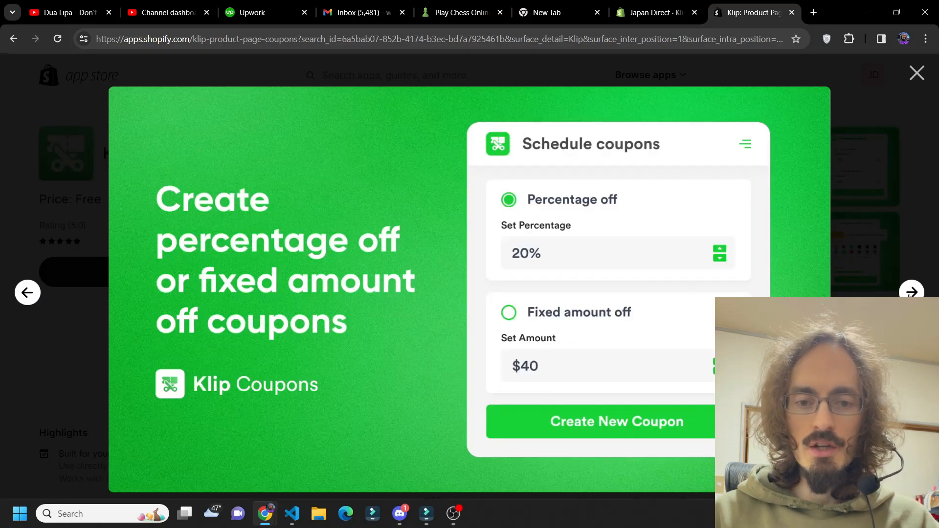
pyautogui.click(910, 293)
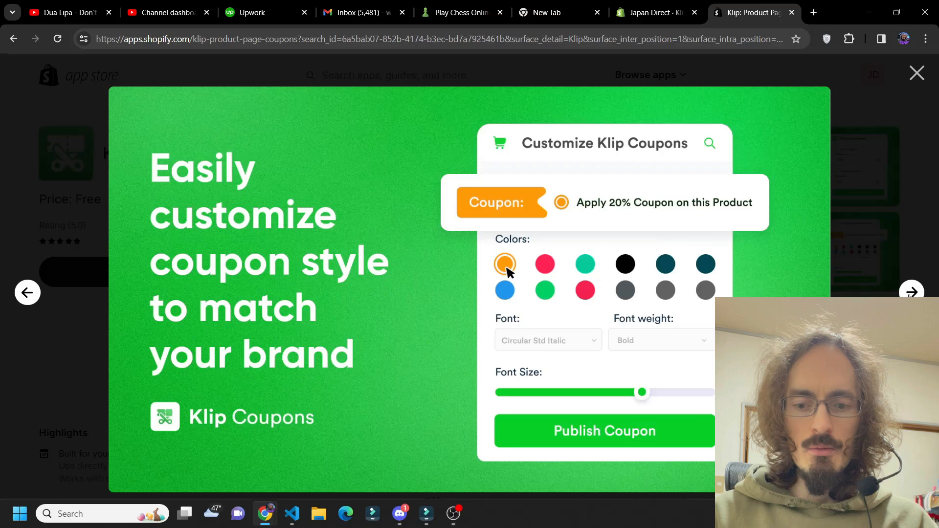
pyautogui.click(915, 73)
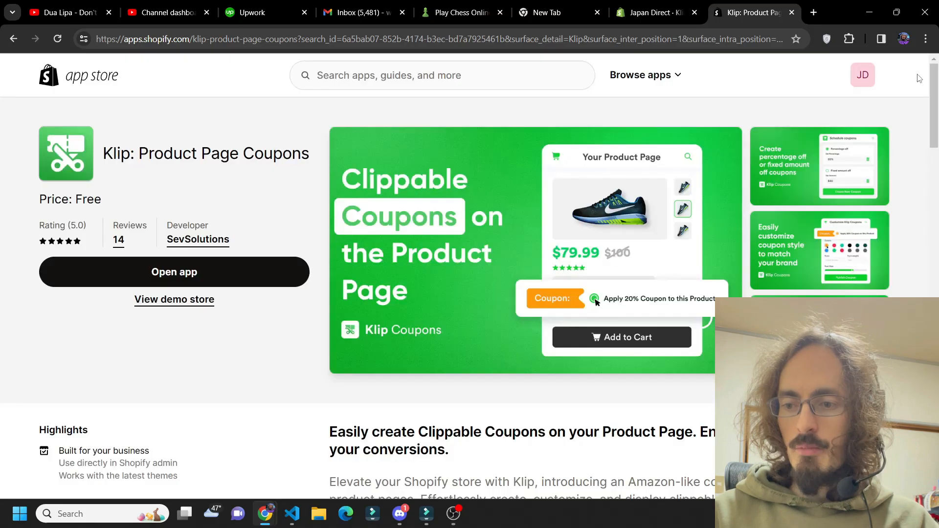
# Apply the 15% coupon on the storefront's Japanese Mewtwo product page
pyautogui.click(813, 12)
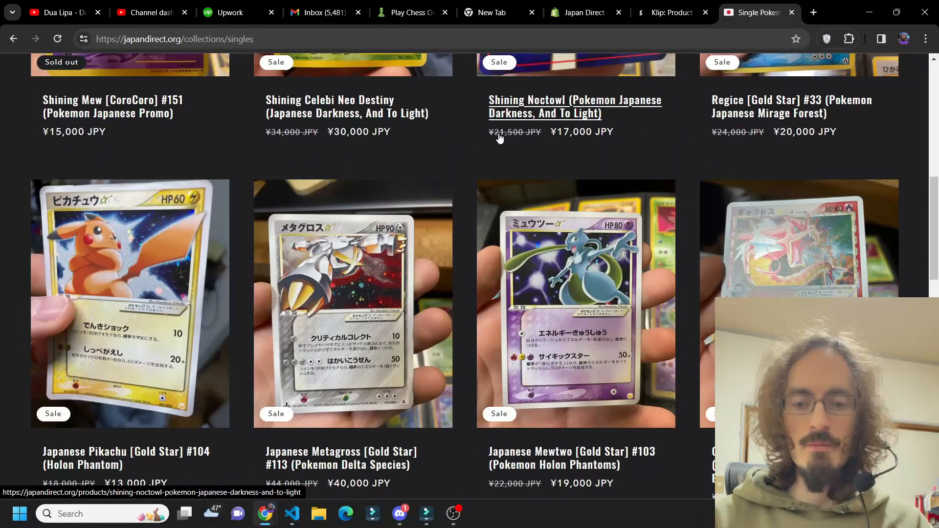
pyautogui.scroll(-3)
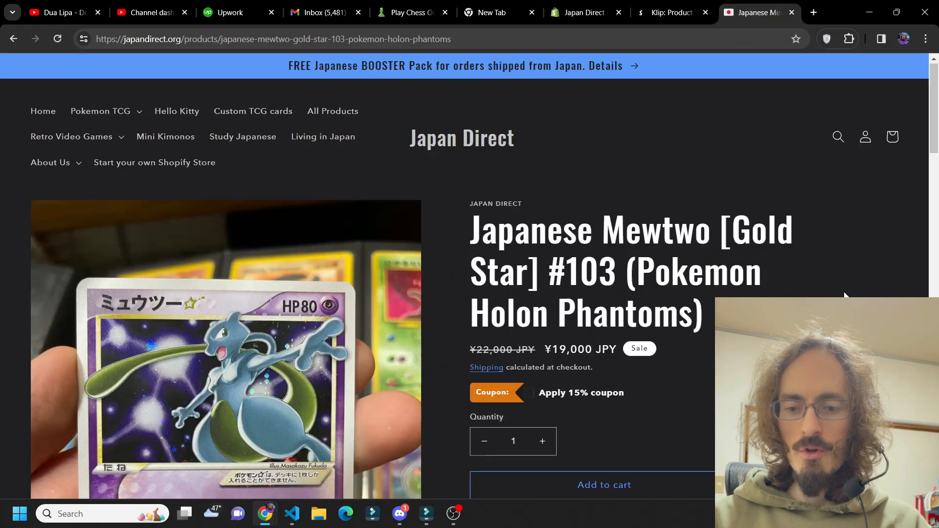
pyautogui.scroll(-3)
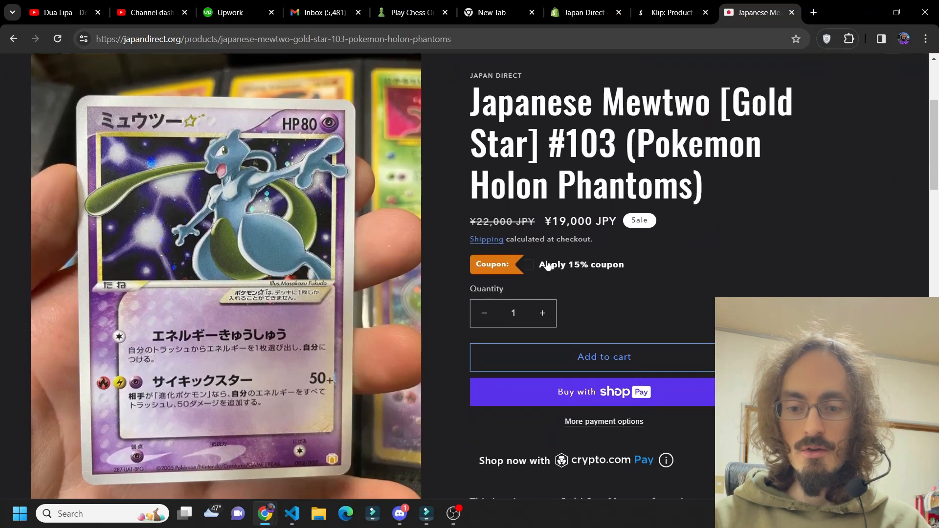
pyautogui.click(529, 264)
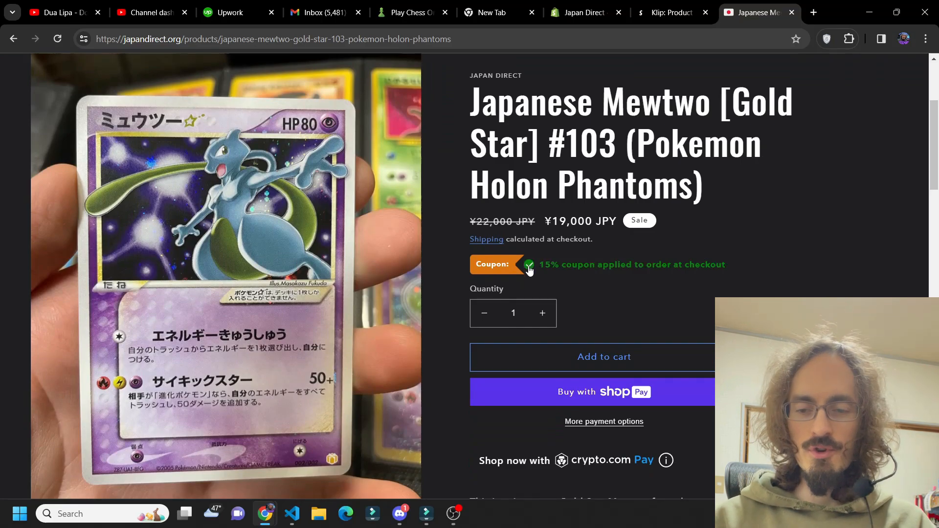
pyautogui.moveTo(654, 298)
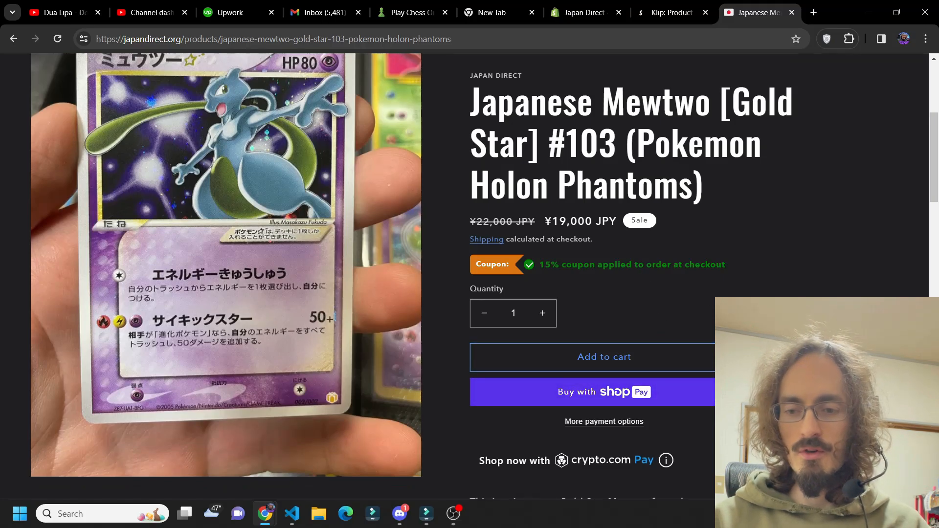
pyautogui.scroll(-3)
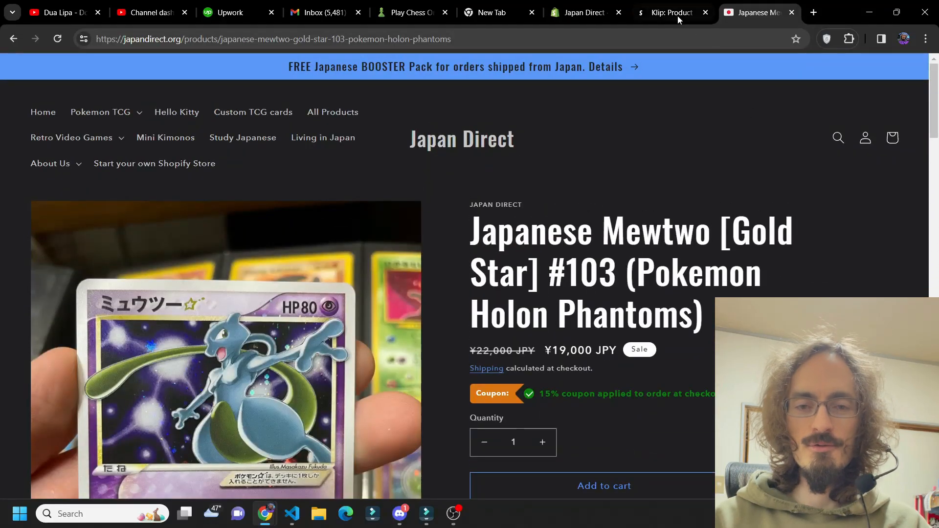
# Toggle Vintage Games Clearout's logged-in-only restriction off and back on in Coupon Eligibility
pyautogui.click(584, 12)
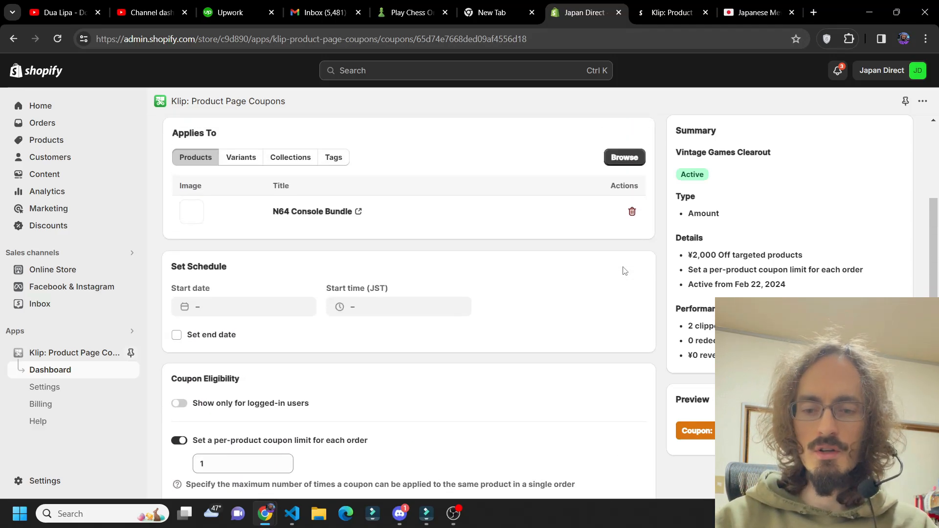
pyautogui.scroll(-3)
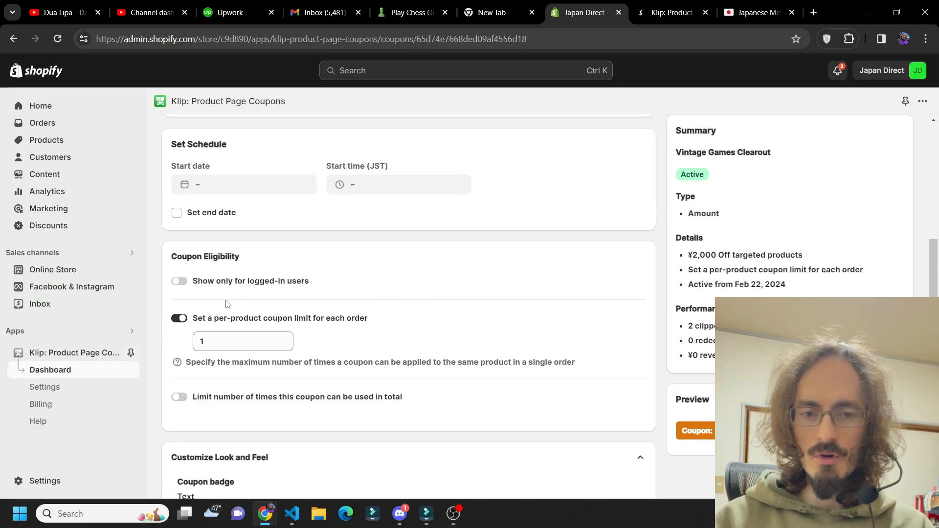
pyautogui.moveTo(402, 324)
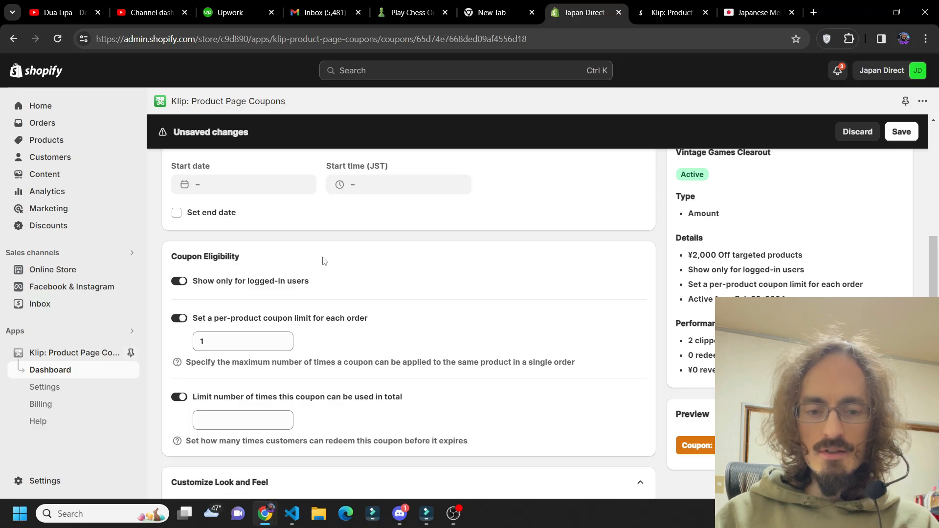
pyautogui.moveTo(243, 293)
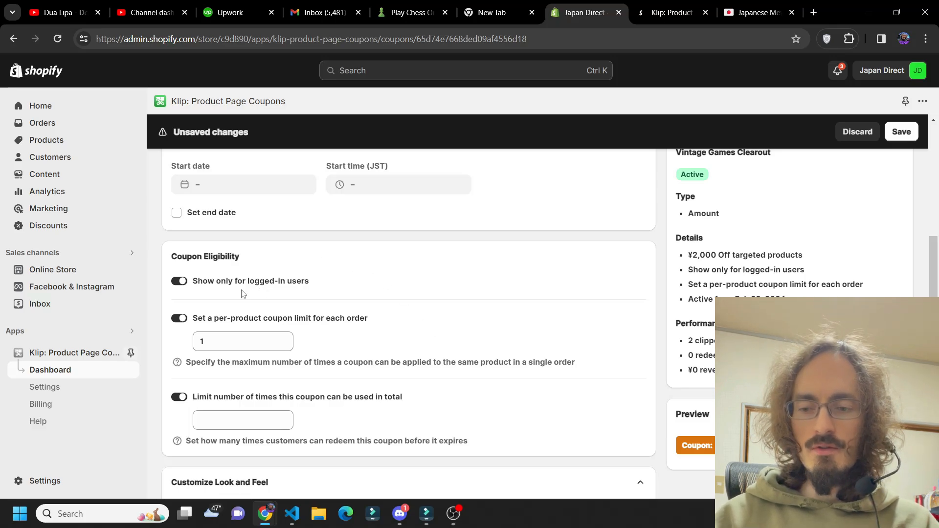
pyautogui.moveTo(278, 285)
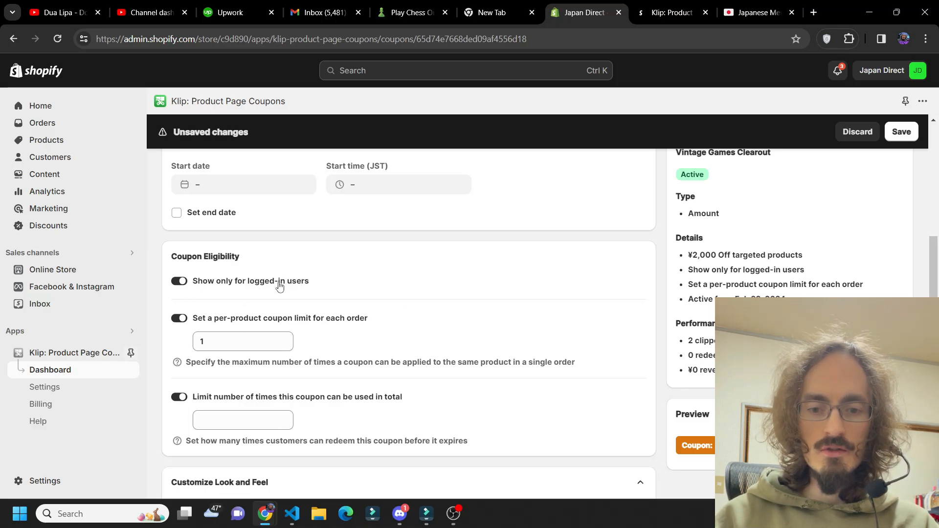
pyautogui.click(178, 280)
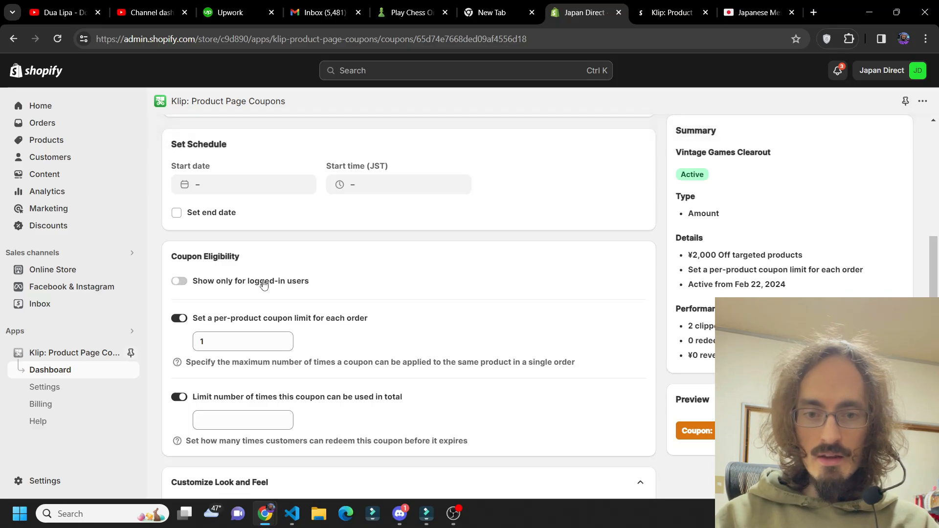
pyautogui.click(179, 280)
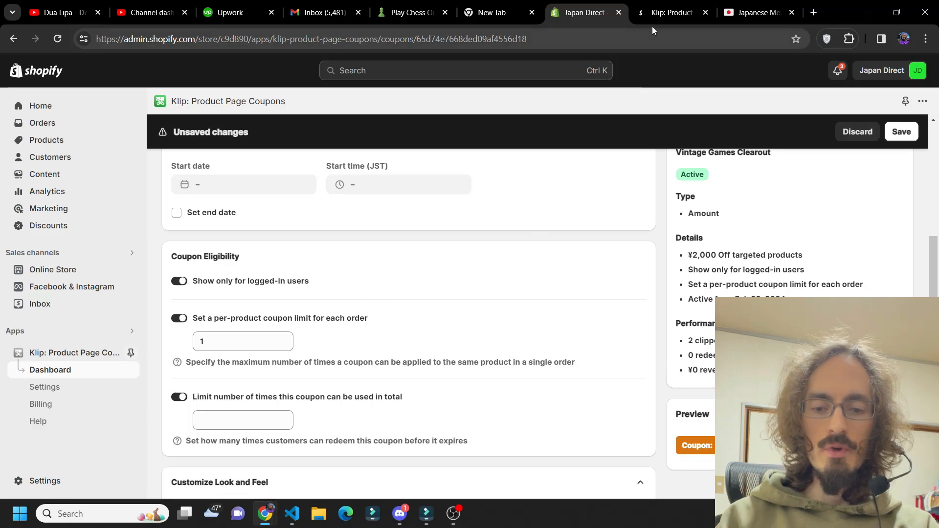
# Go back to the Singles collection and scroll past cards like Alakazam and Shining Tyranitar
pyautogui.click(757, 12)
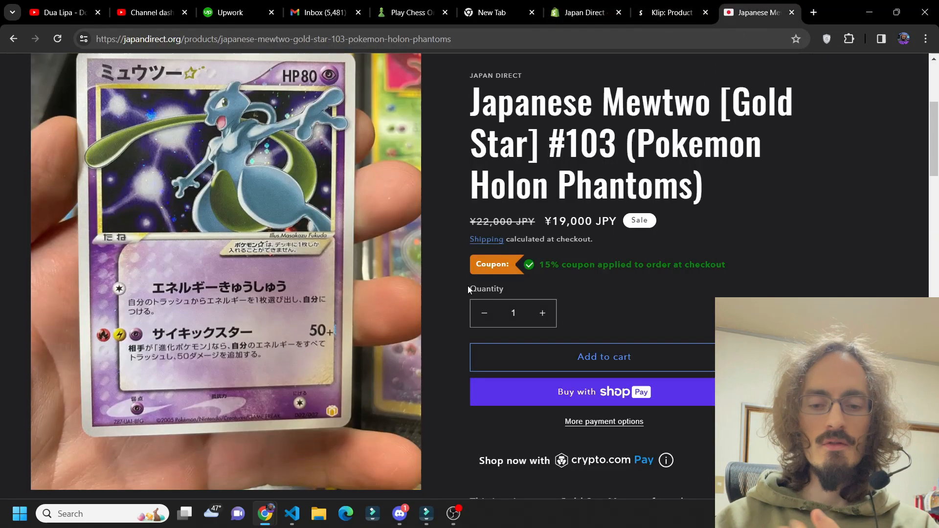
pyautogui.scroll(-3)
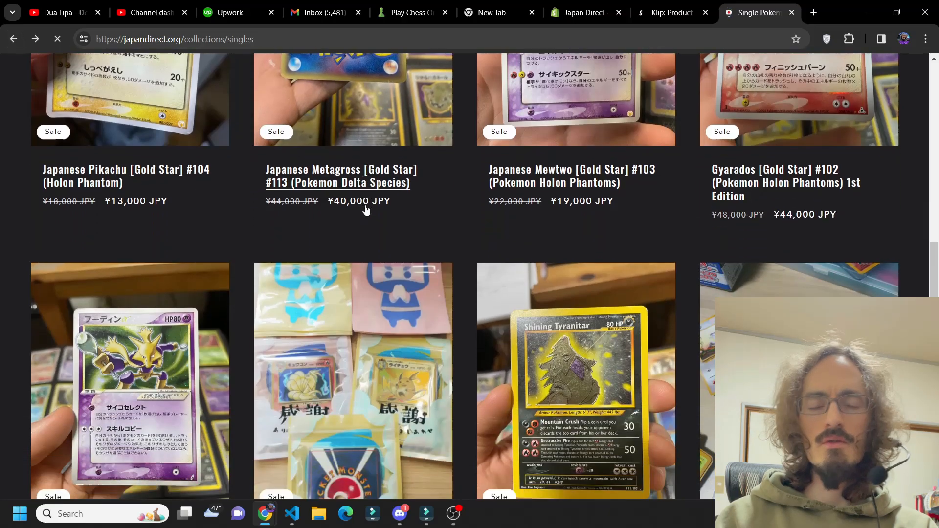
pyautogui.scroll(-3)
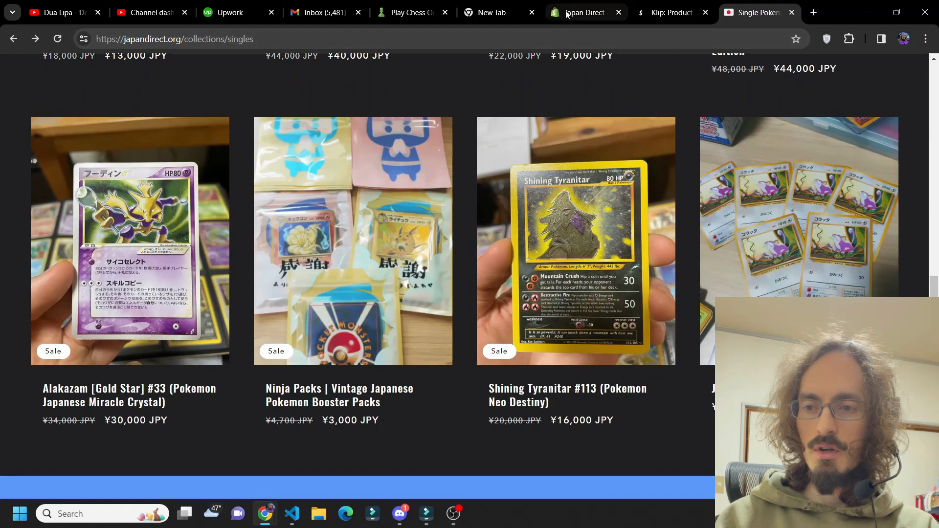
# Return to the Vintage Games Clearout coupon settings in Shopify admin
pyautogui.click(579, 12)
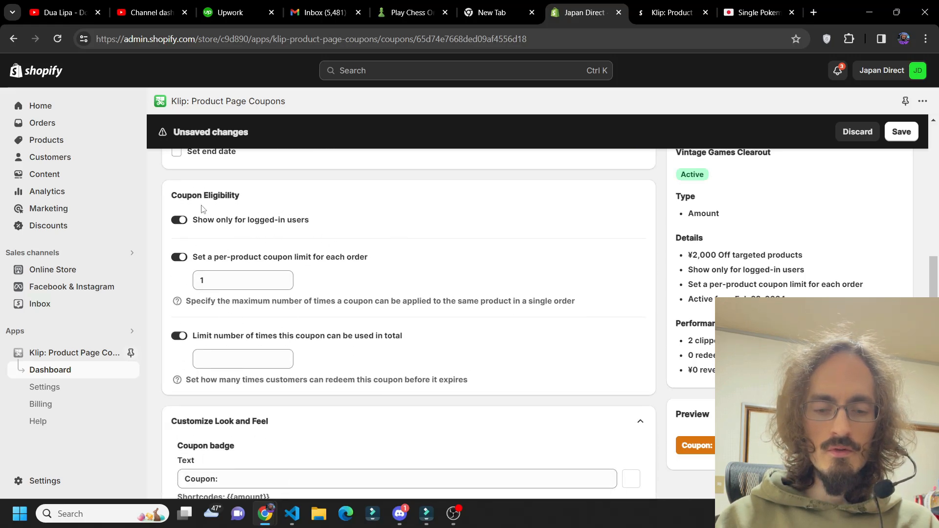
pyautogui.moveTo(285, 248)
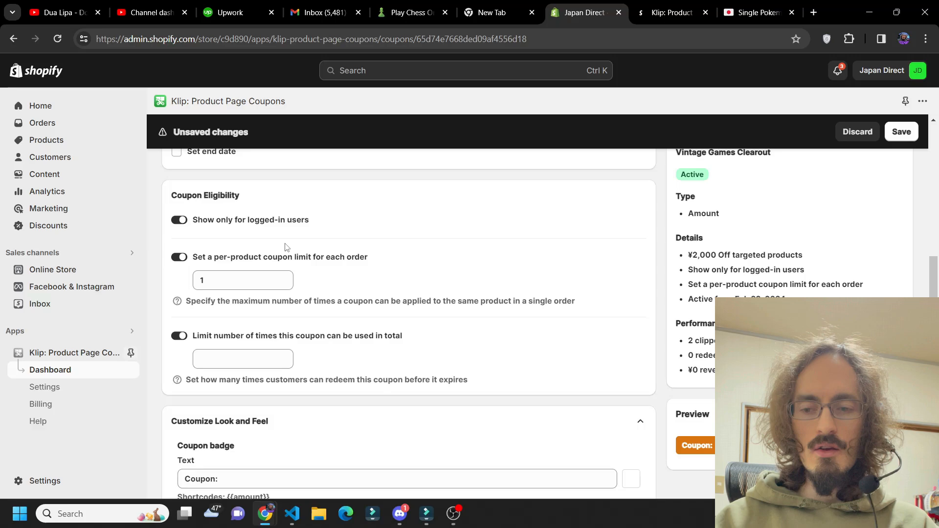
pyautogui.moveTo(319, 221)
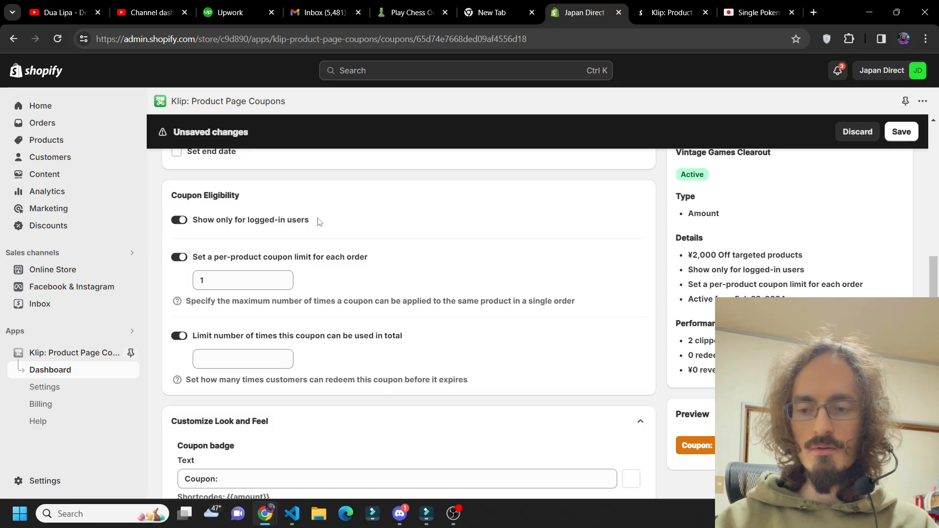
pyautogui.moveTo(336, 224)
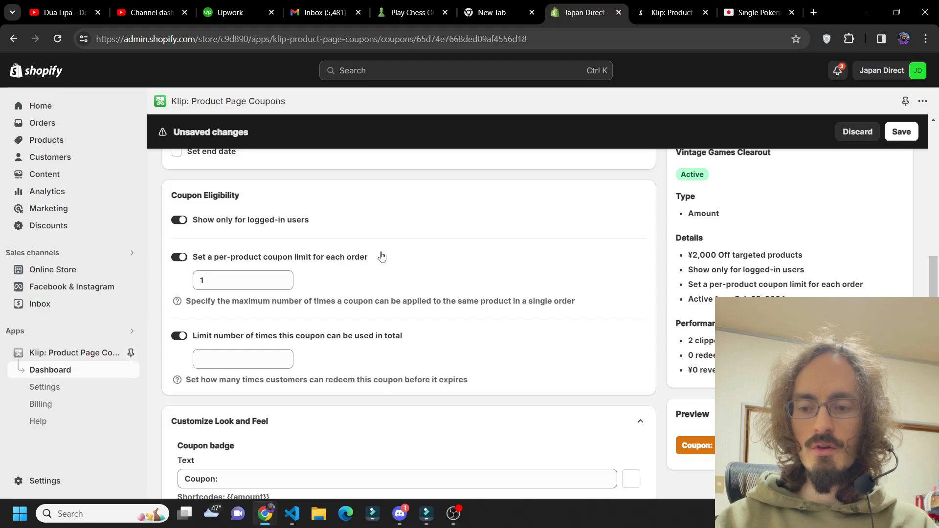
pyautogui.moveTo(616, 259)
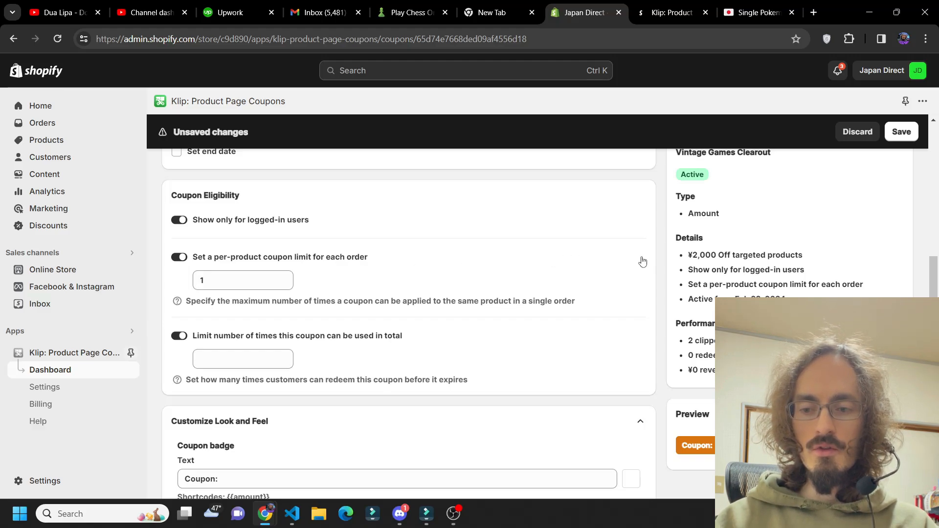
# Flip the per-product coupon limit toggle off and on several times
pyautogui.click(178, 257)
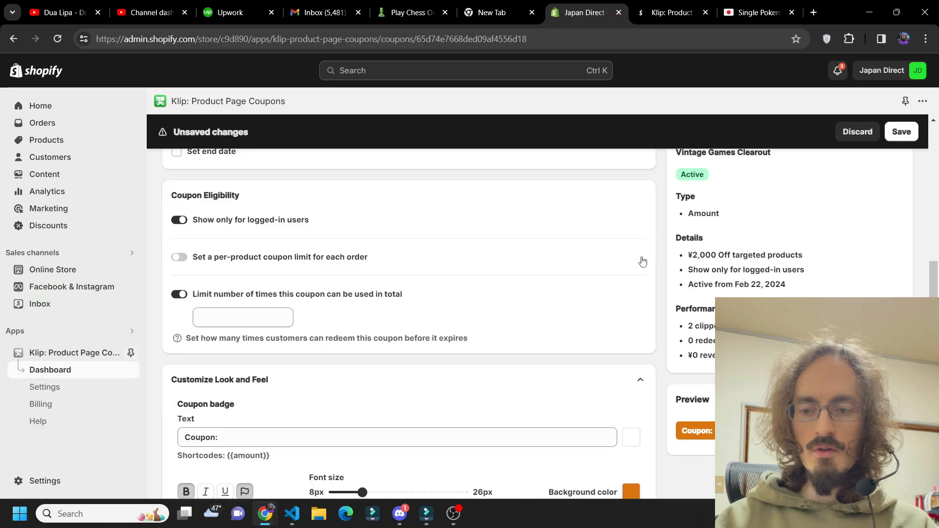
pyautogui.click(178, 257)
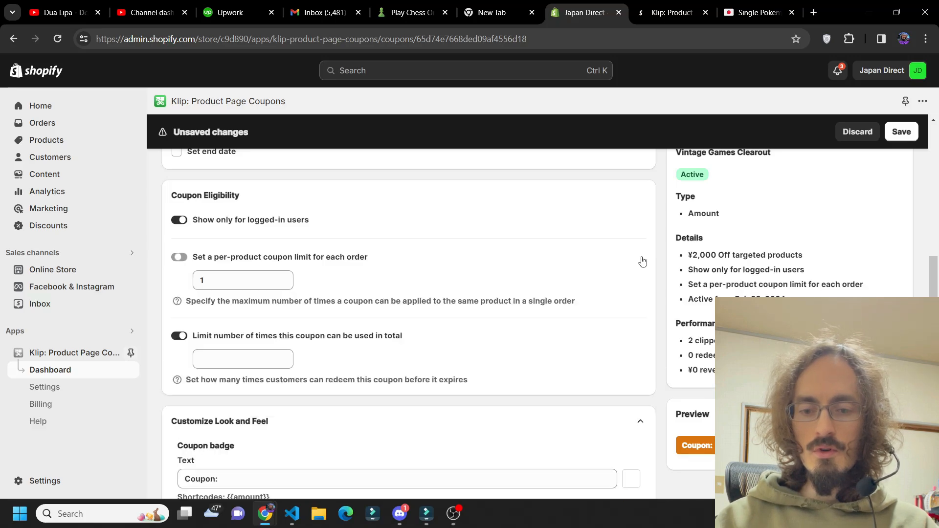
pyautogui.click(179, 257)
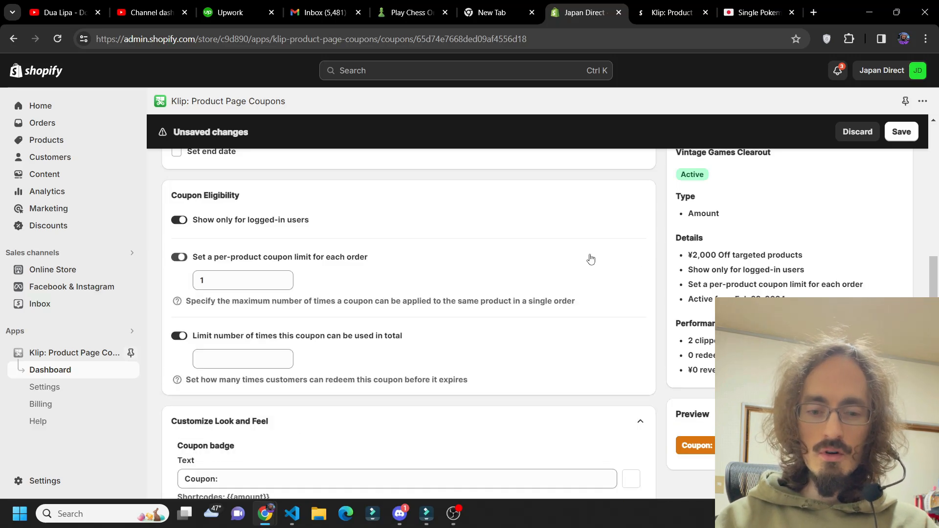
pyautogui.moveTo(493, 262)
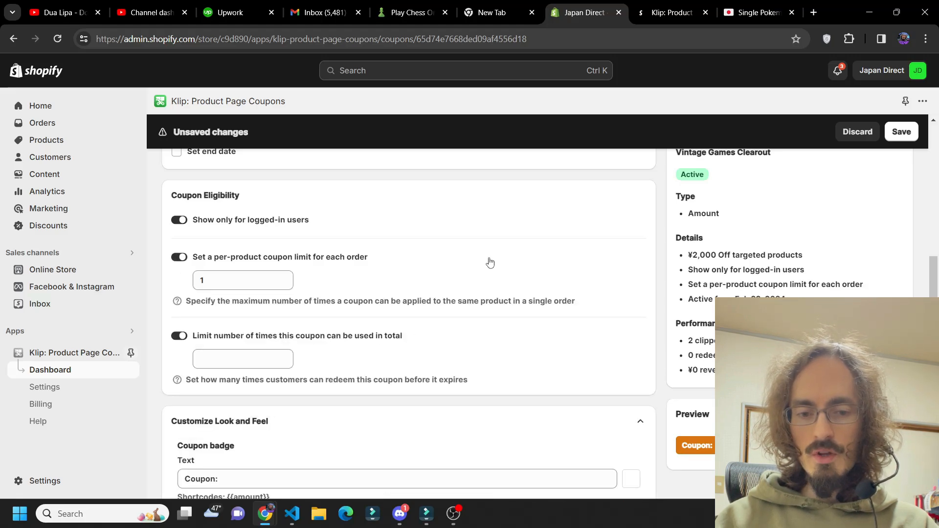
pyautogui.moveTo(638, 263)
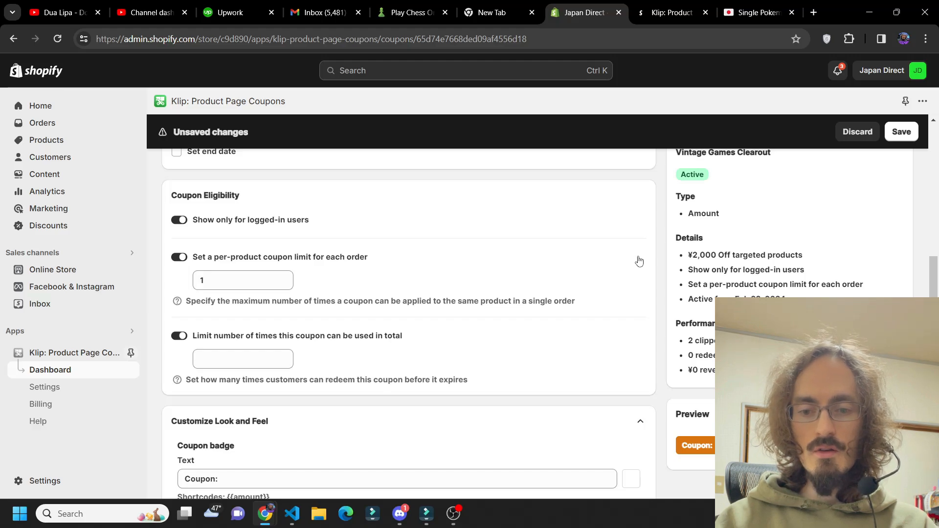
pyautogui.click(178, 257)
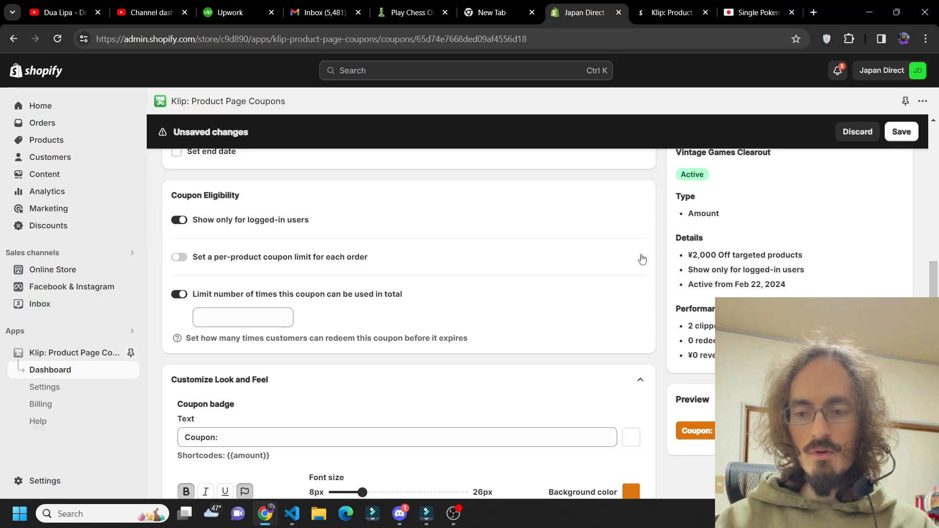
pyautogui.click(178, 257)
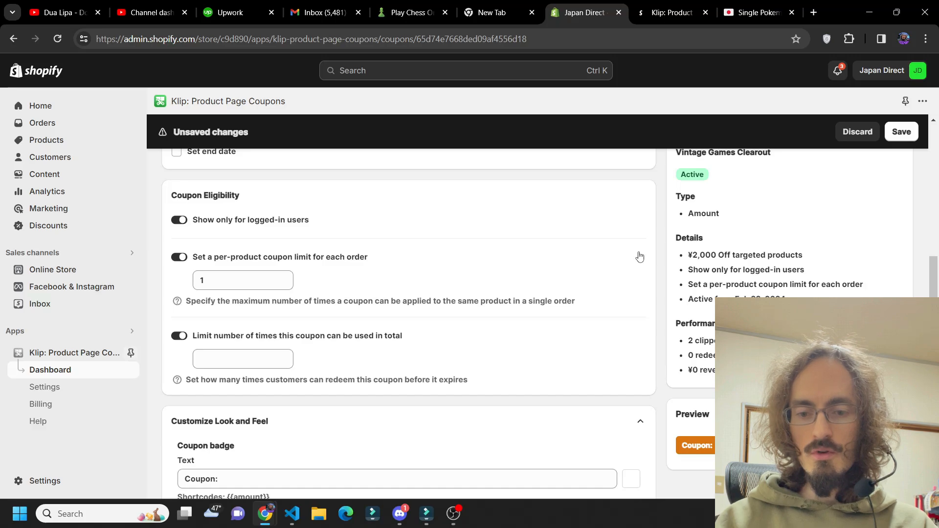
pyautogui.click(179, 256)
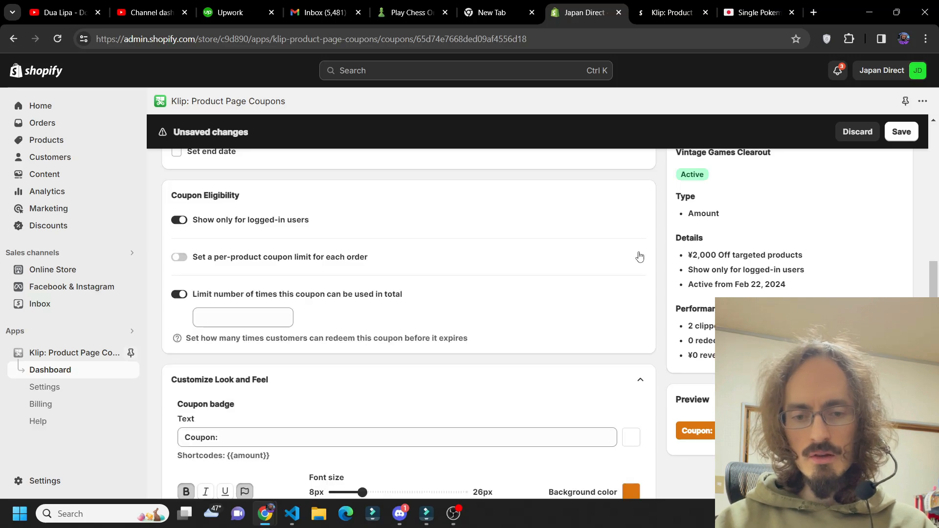
pyautogui.click(178, 257)
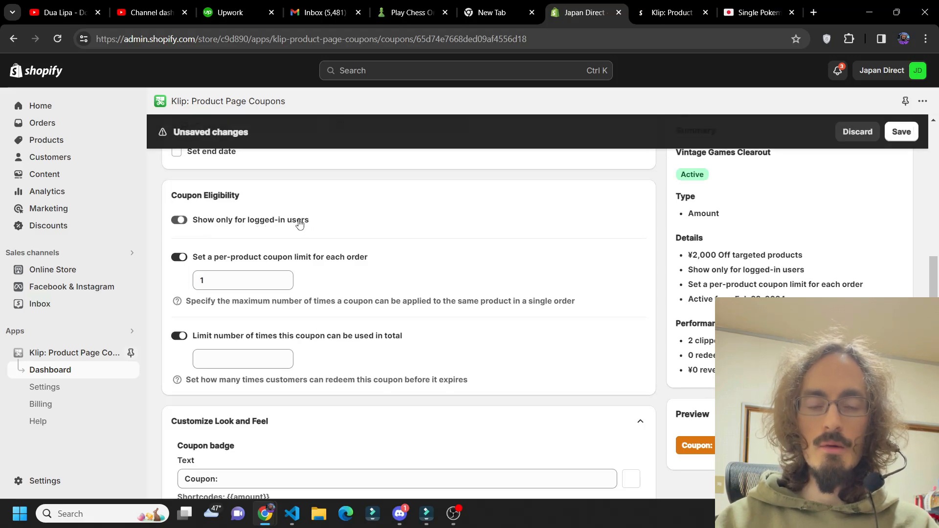
# Toggle the logged-in-users-only restriction off and on repeatedly
pyautogui.click(179, 220)
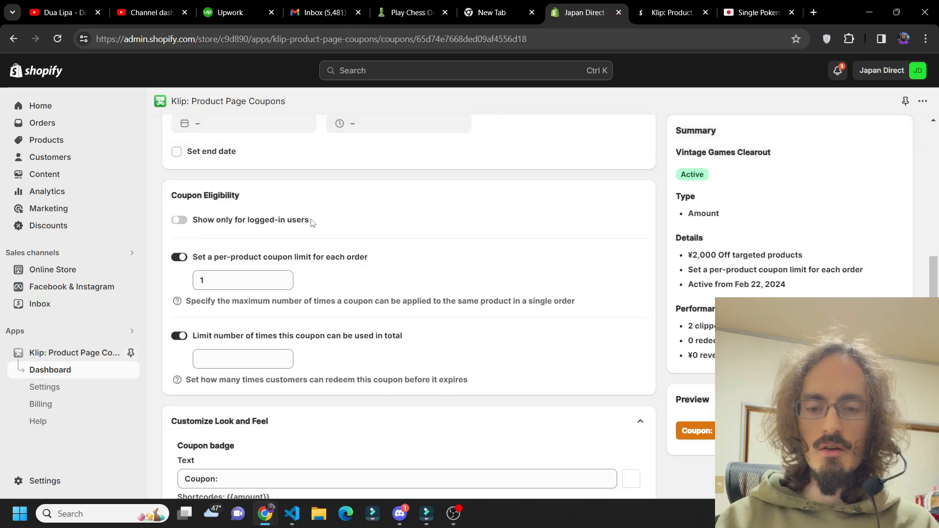
pyautogui.moveTo(285, 219)
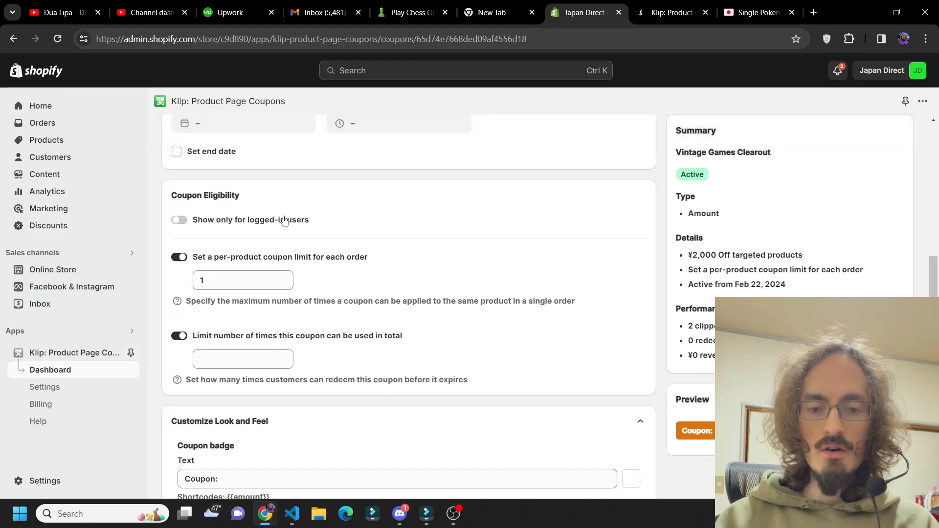
pyautogui.click(179, 219)
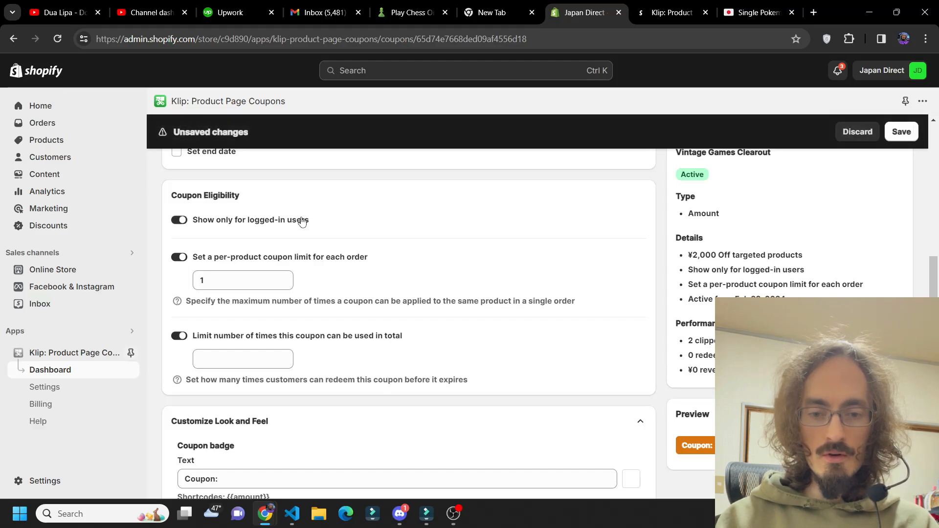
pyautogui.click(179, 220)
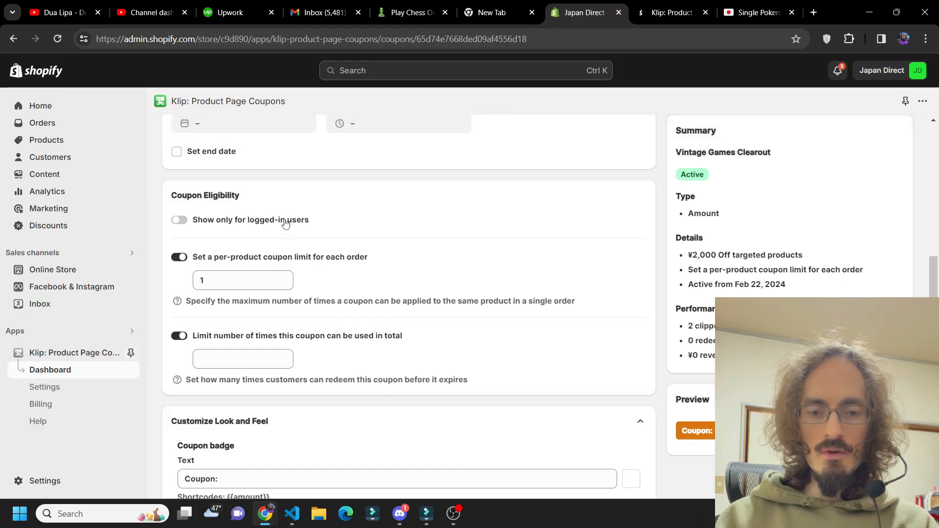
pyautogui.click(178, 220)
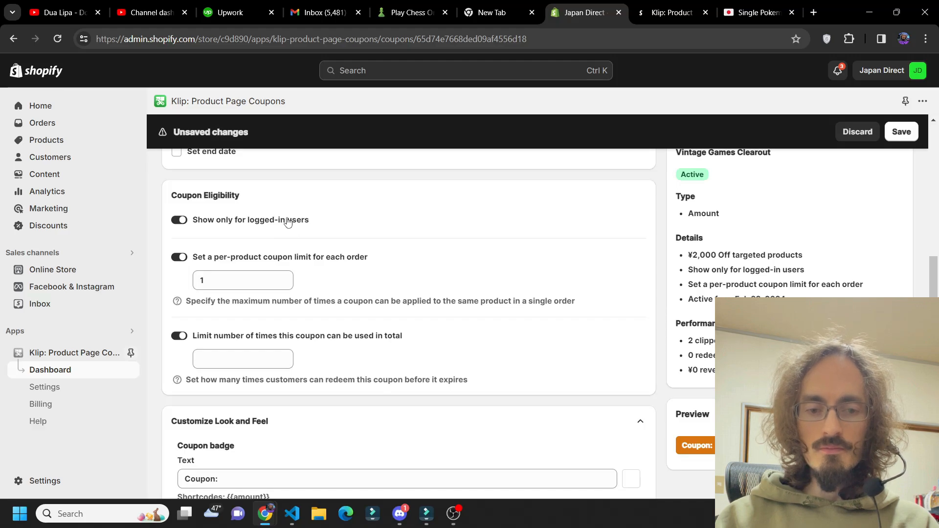
pyautogui.click(178, 220)
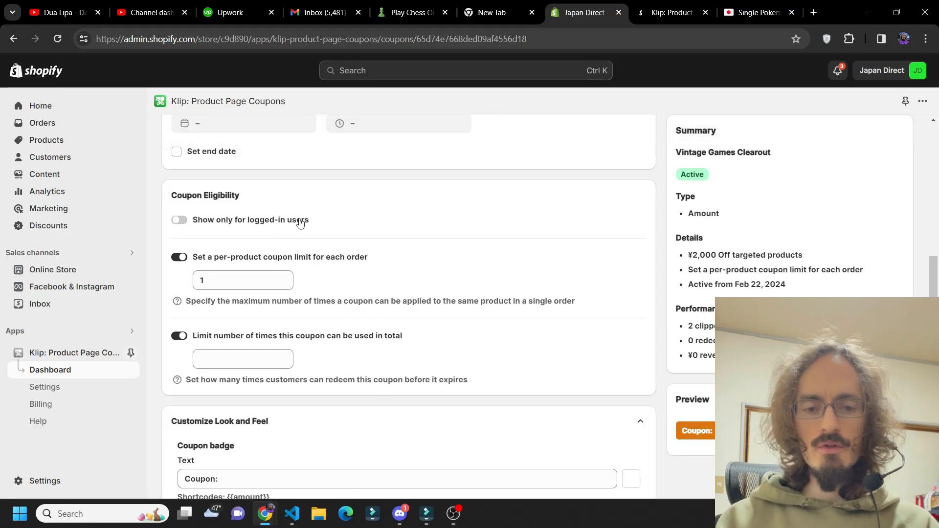
pyautogui.click(178, 219)
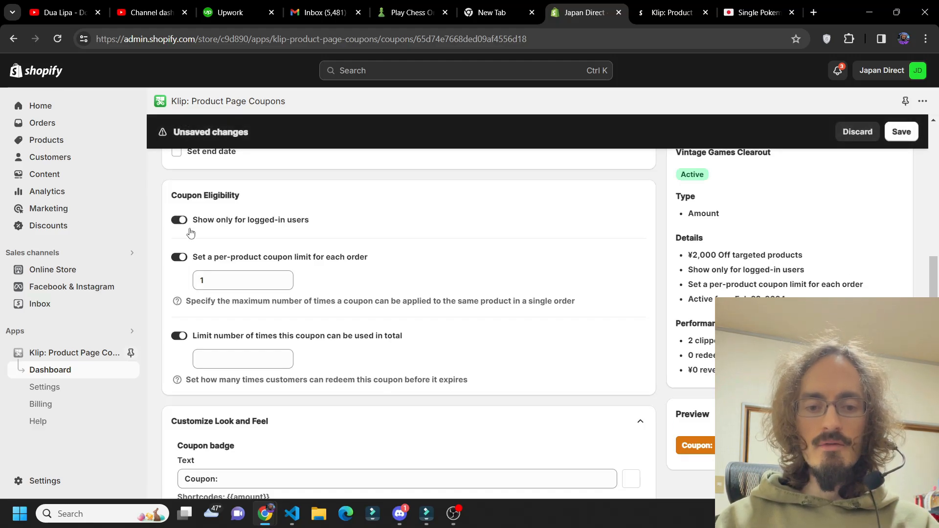
pyautogui.click(179, 220)
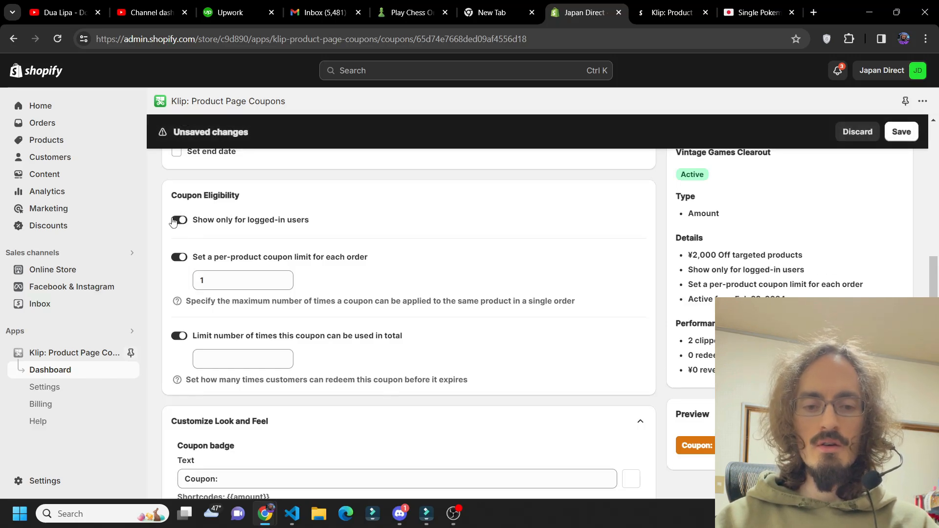
pyautogui.click(179, 219)
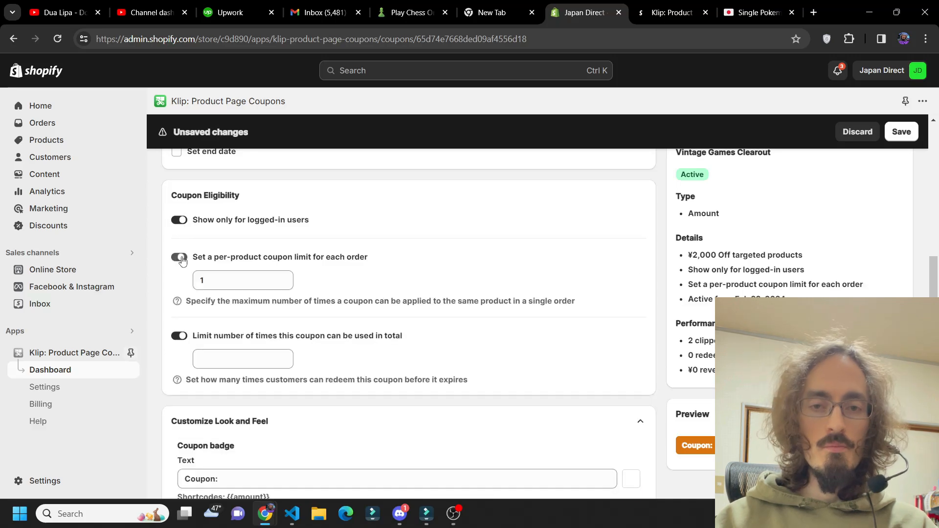
# Switch the per-product coupon limit off, then move to the Facebook Stories tab
pyautogui.click(179, 256)
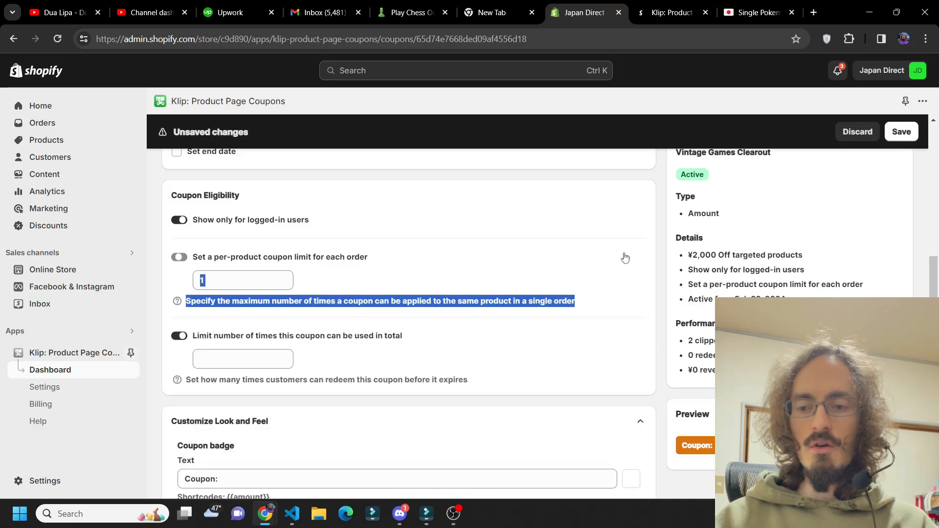
pyautogui.click(178, 257)
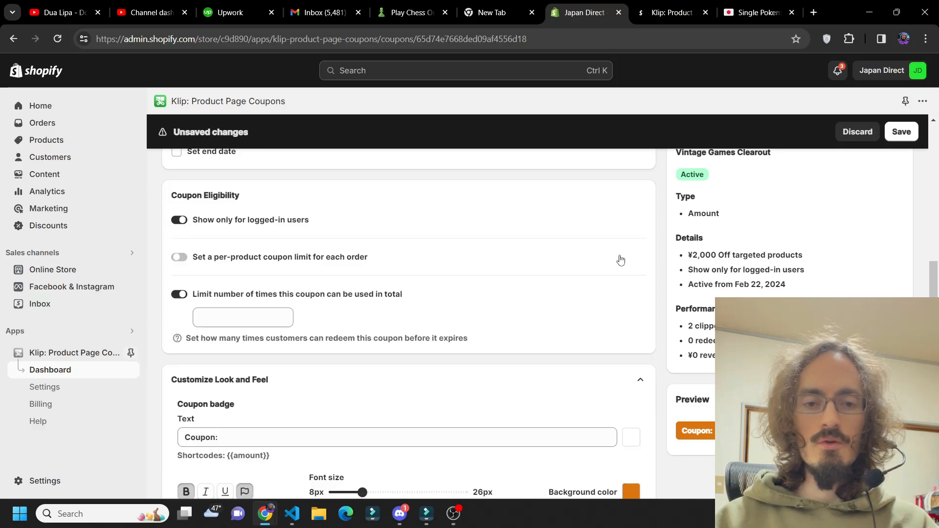
pyautogui.click(761, 12)
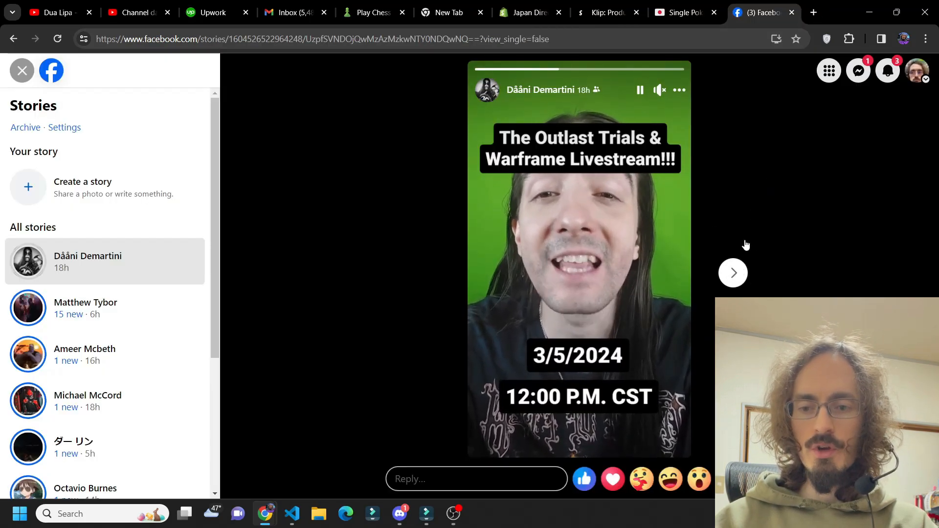
pyautogui.moveTo(889, 205)
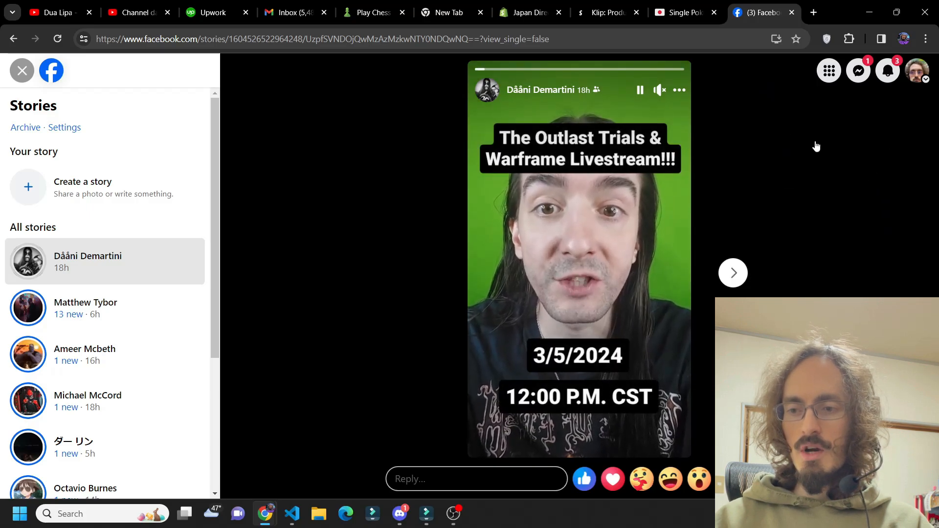
# Browse friends' Facebook stories forward and back, then close the Facebook tab
pyautogui.click(733, 273)
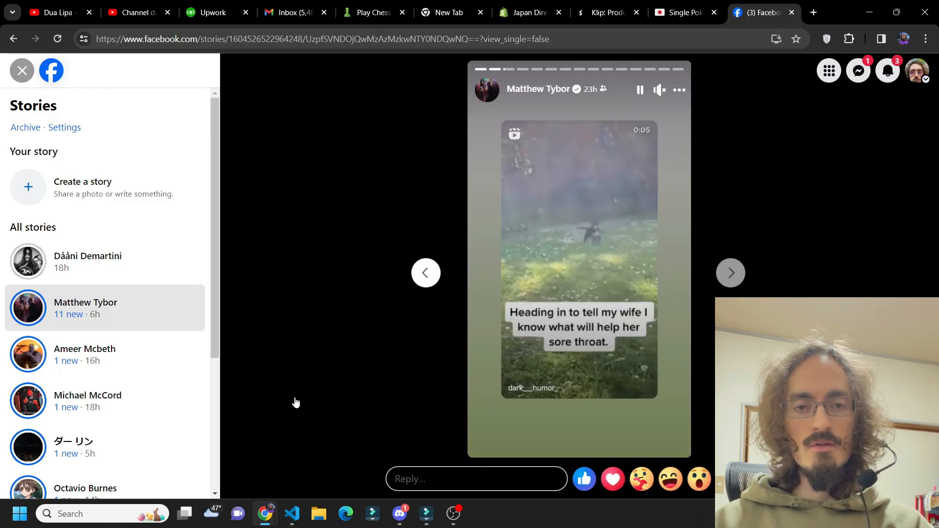
pyautogui.click(425, 272)
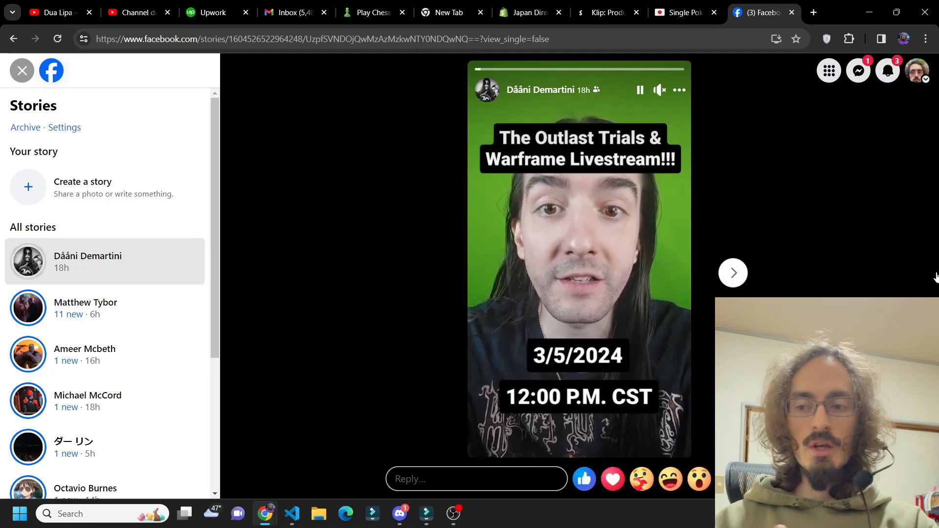
pyautogui.moveTo(778, 126)
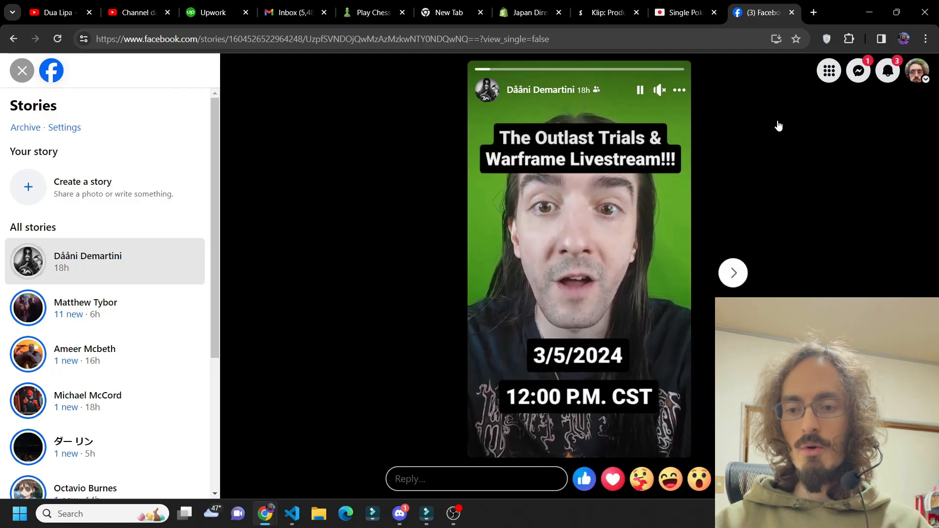
pyautogui.moveTo(925, 221)
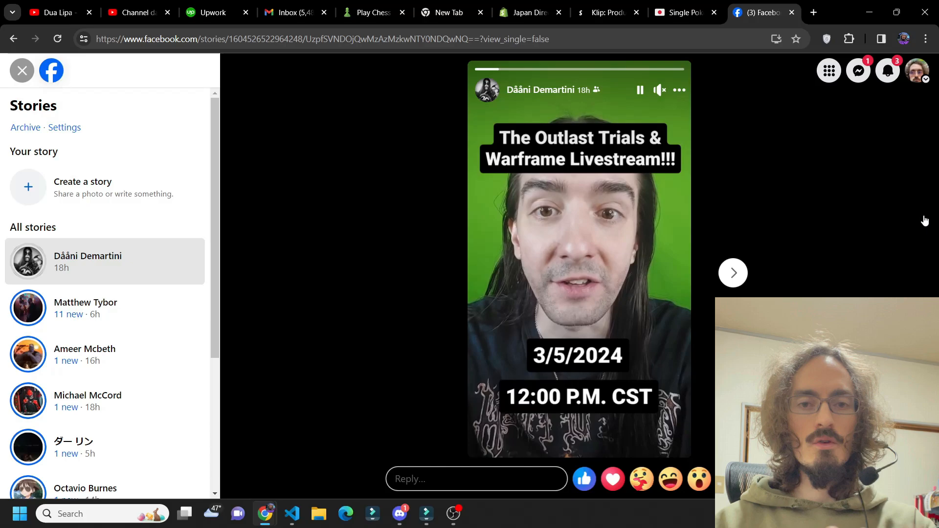
pyautogui.click(732, 272)
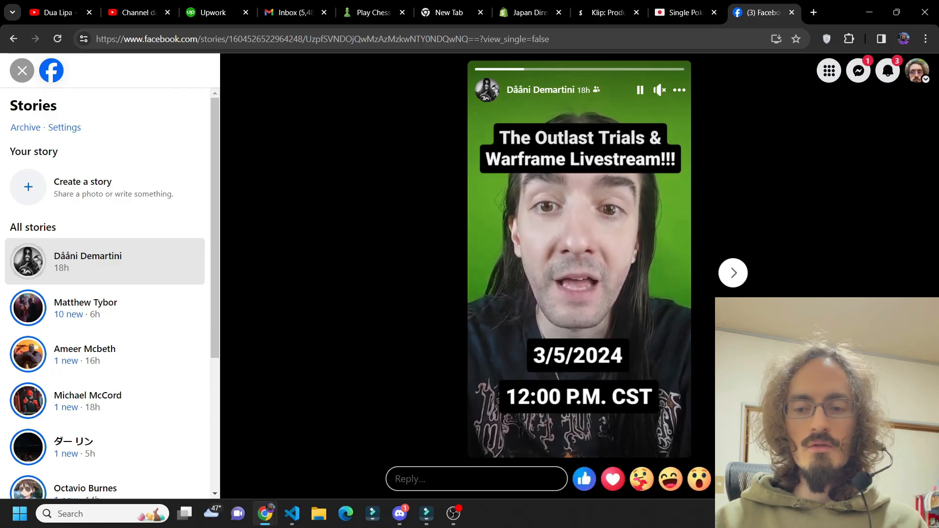
pyautogui.moveTo(897, 243)
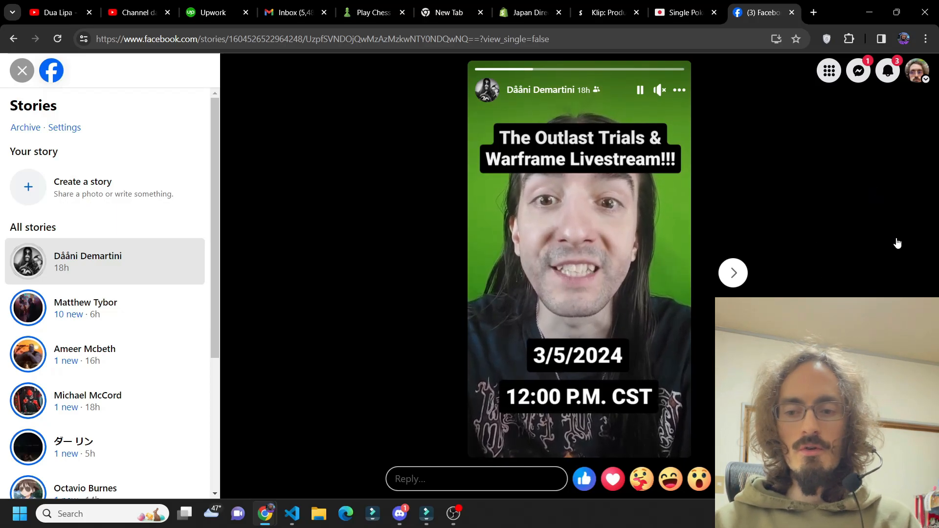
pyautogui.click(732, 273)
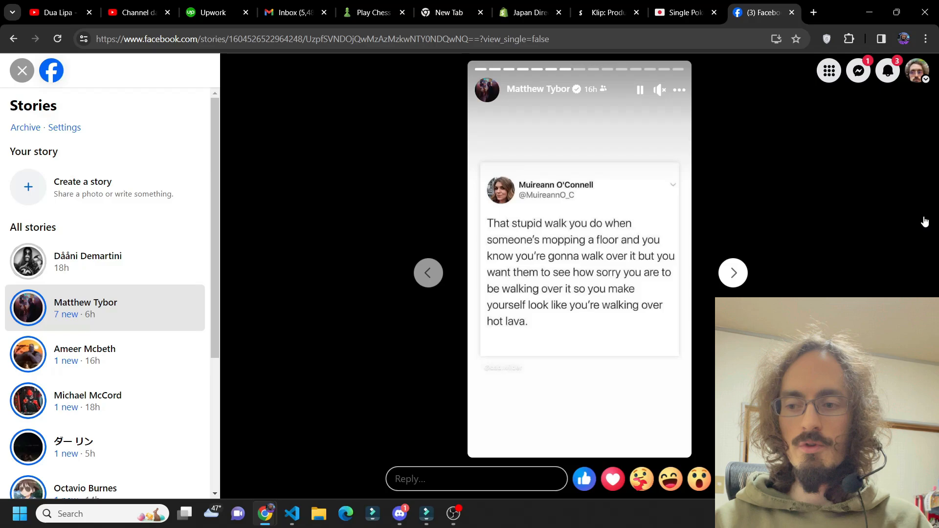
pyautogui.click(733, 273)
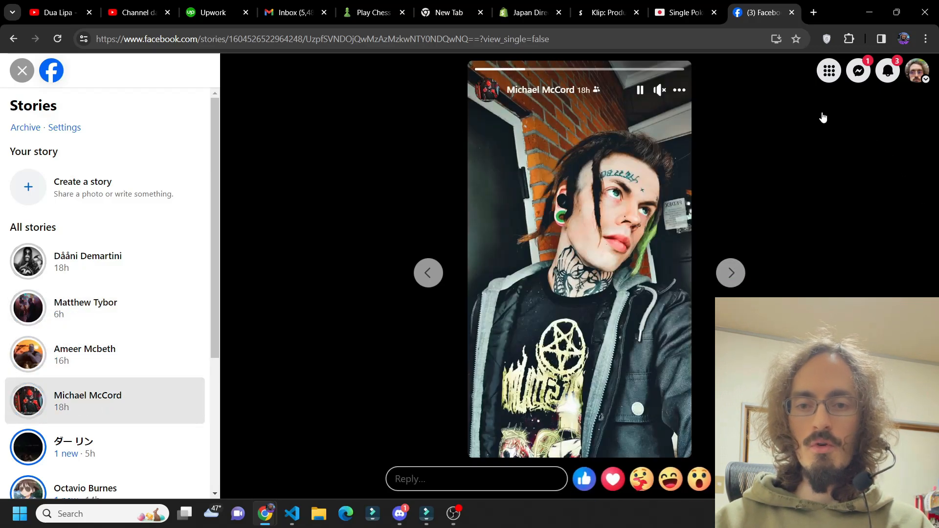
pyautogui.click(579, 12)
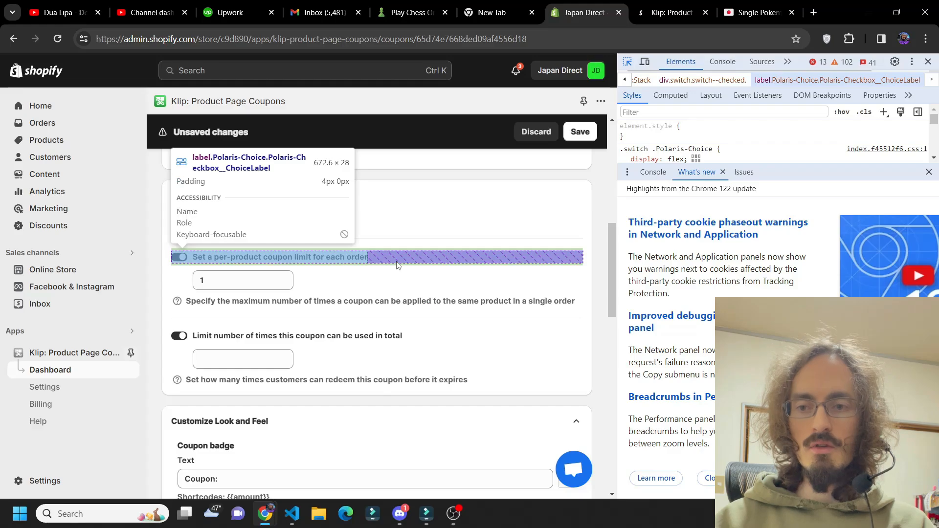
# Inspect the logged-in-users toggle's slider element in DevTools, then close the inspector
pyautogui.scroll(-3)
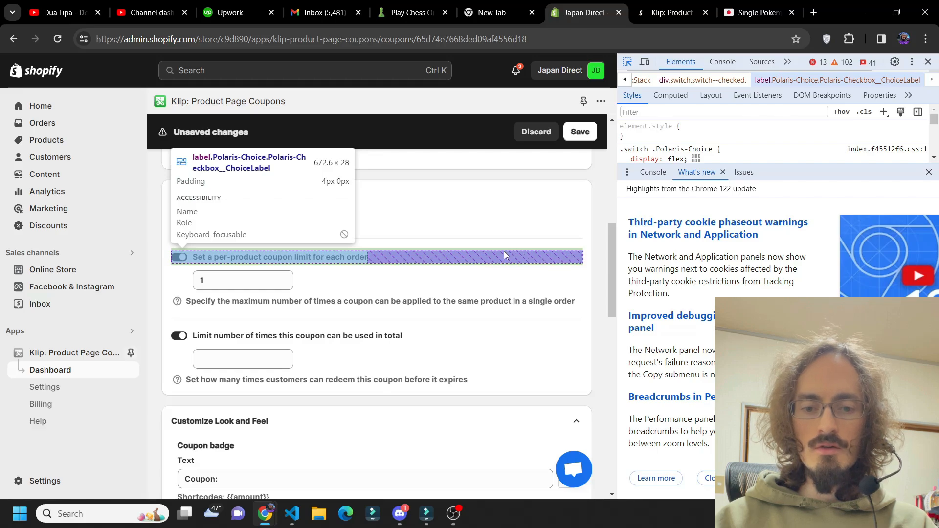
pyautogui.moveTo(382, 258)
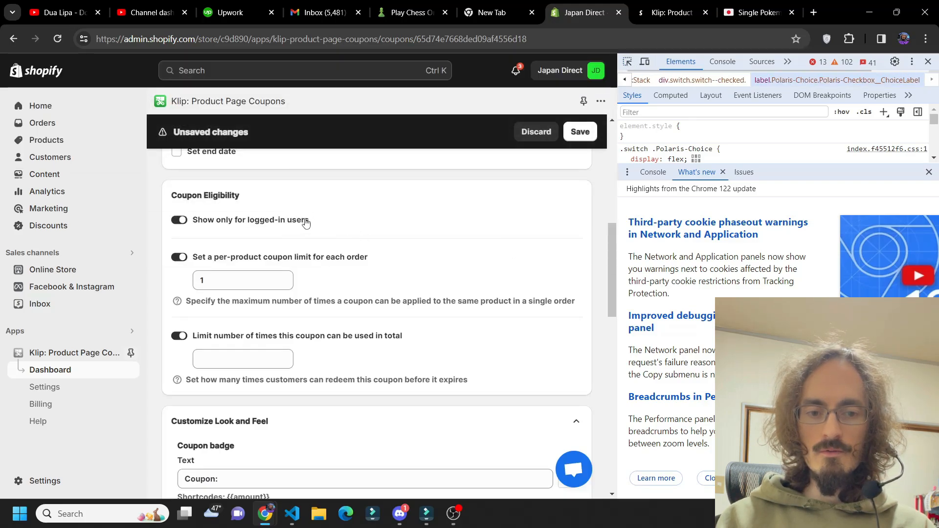
pyautogui.moveTo(309, 224)
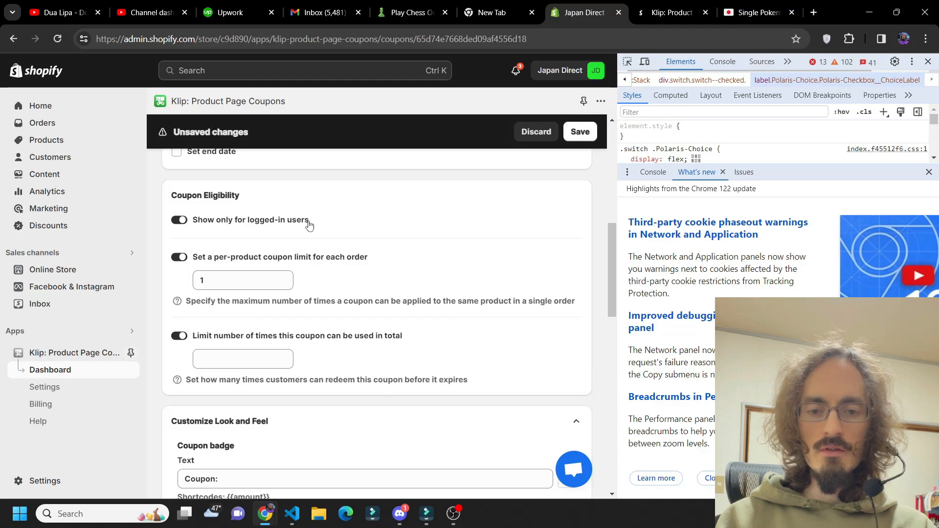
pyautogui.click(178, 220)
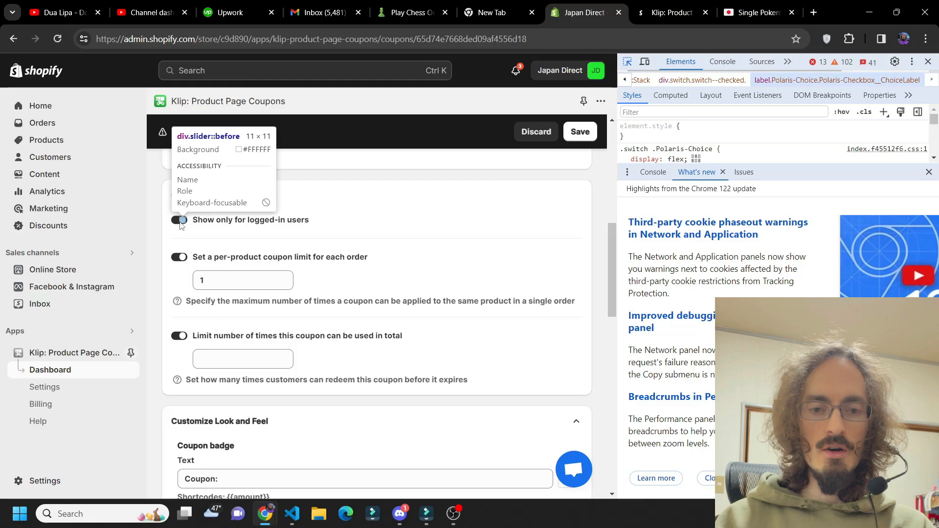
pyautogui.click(178, 219)
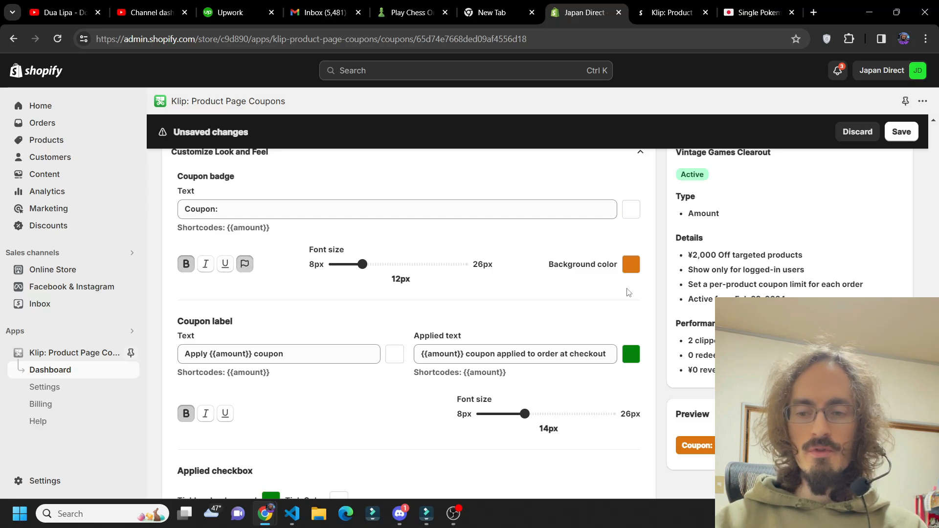
# Open and close the Applied checkbox Tick Color picker, keeping white, then view the storefront
pyautogui.click(630, 264)
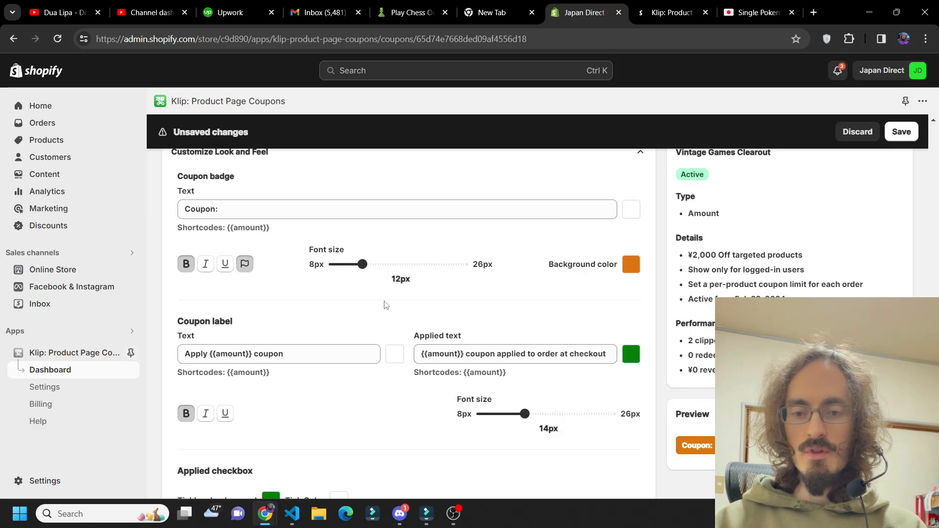
pyautogui.scroll(-3)
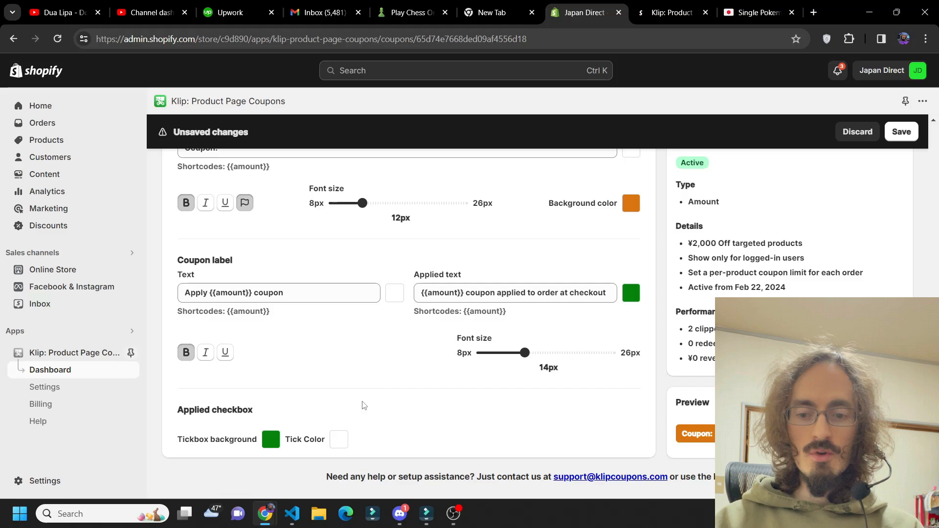
pyautogui.click(338, 439)
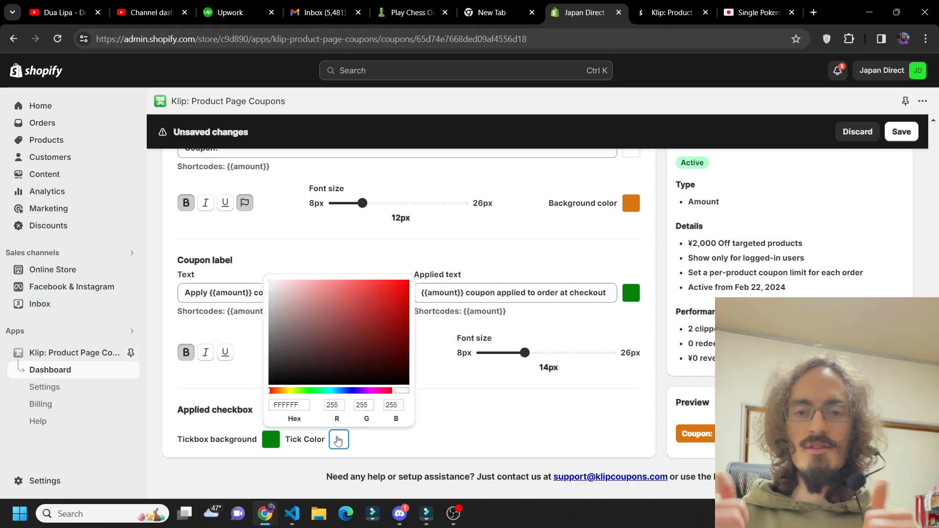
pyautogui.click(338, 439)
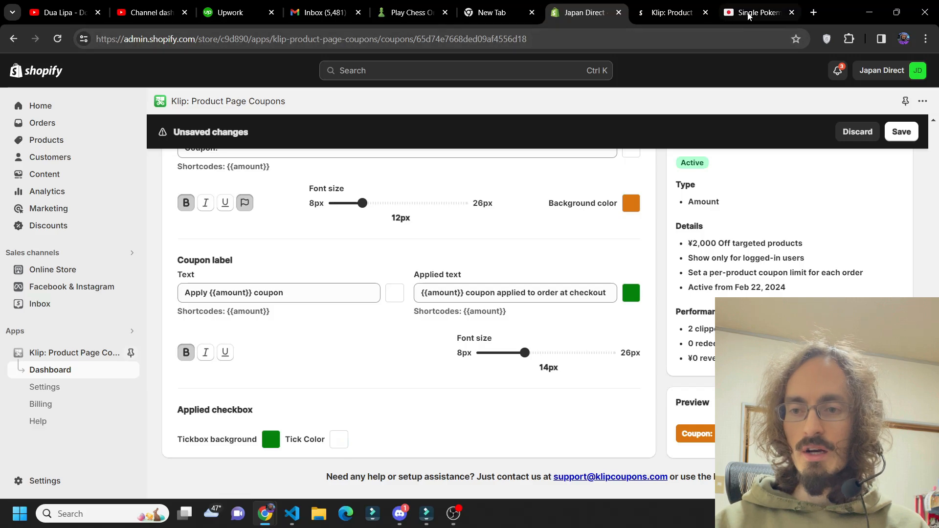
pyautogui.click(757, 11)
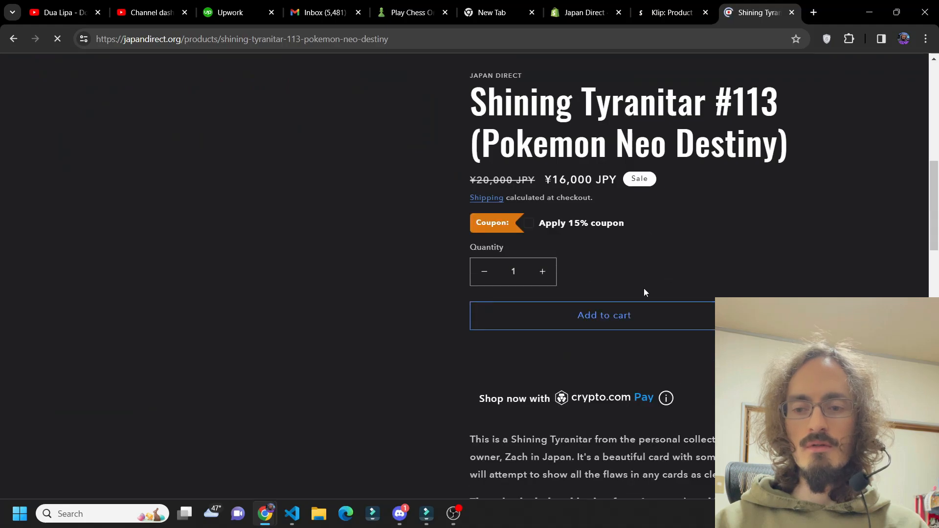
# Review Shining Tyranitar's orange 15% coupon badge and open the crypto.com Pay info popup
pyautogui.scroll(-3)
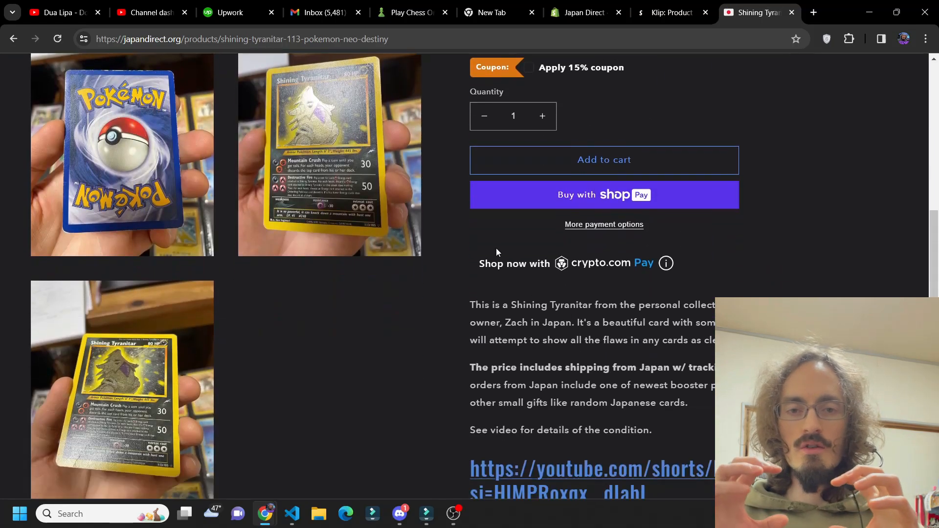
pyautogui.moveTo(692, 267)
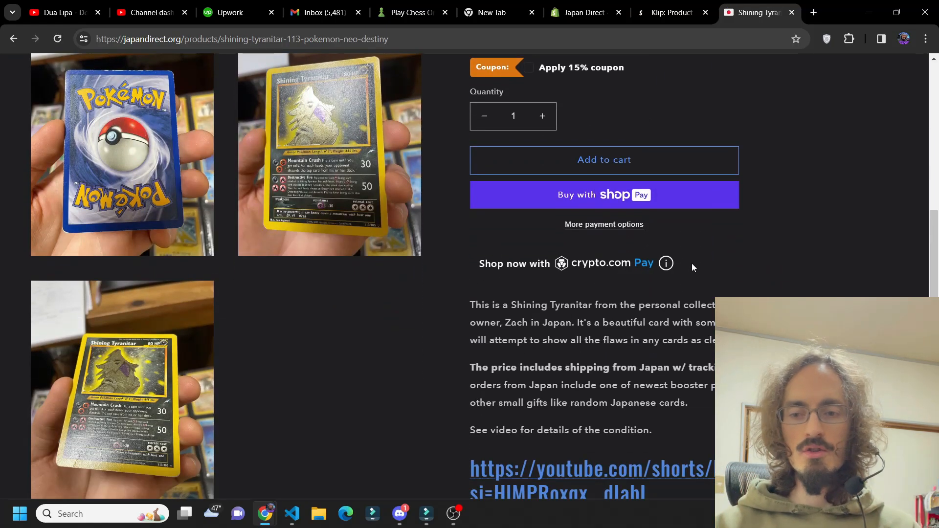
pyautogui.moveTo(568, 334)
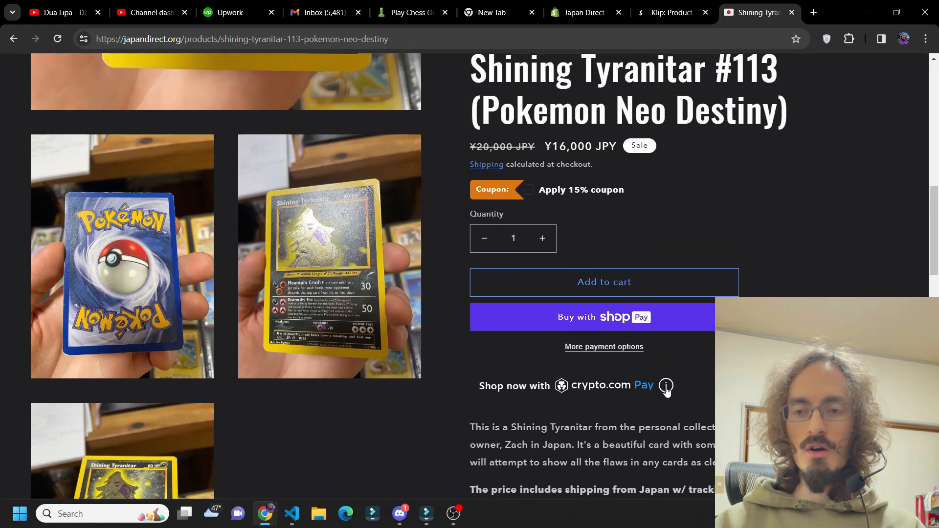
pyautogui.click(665, 386)
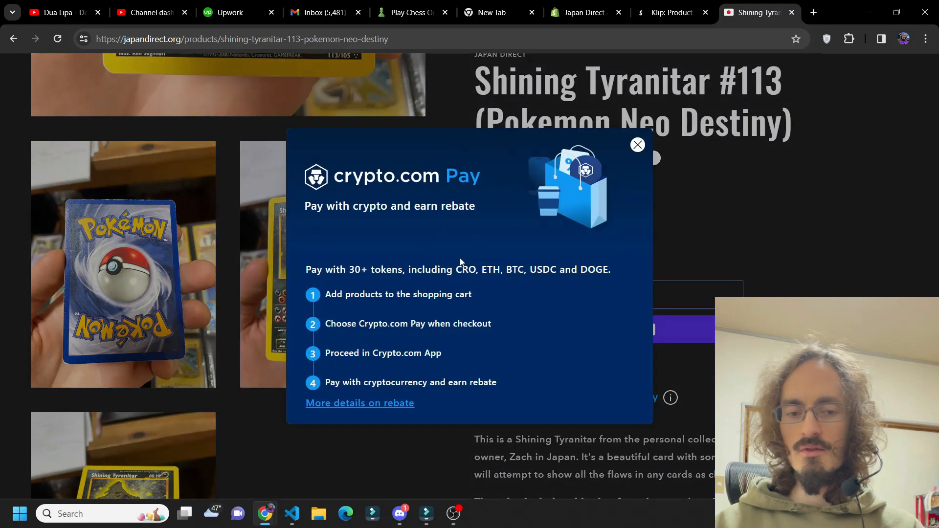
pyautogui.moveTo(637, 146)
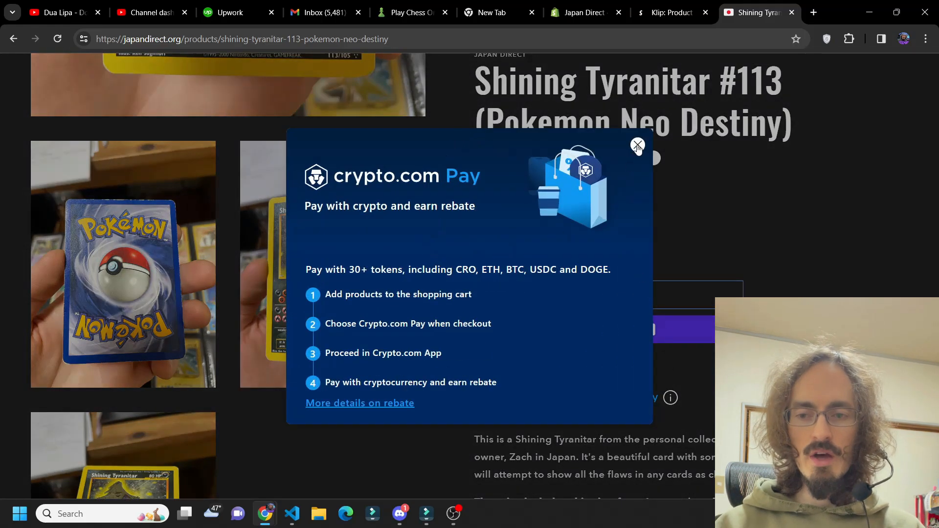